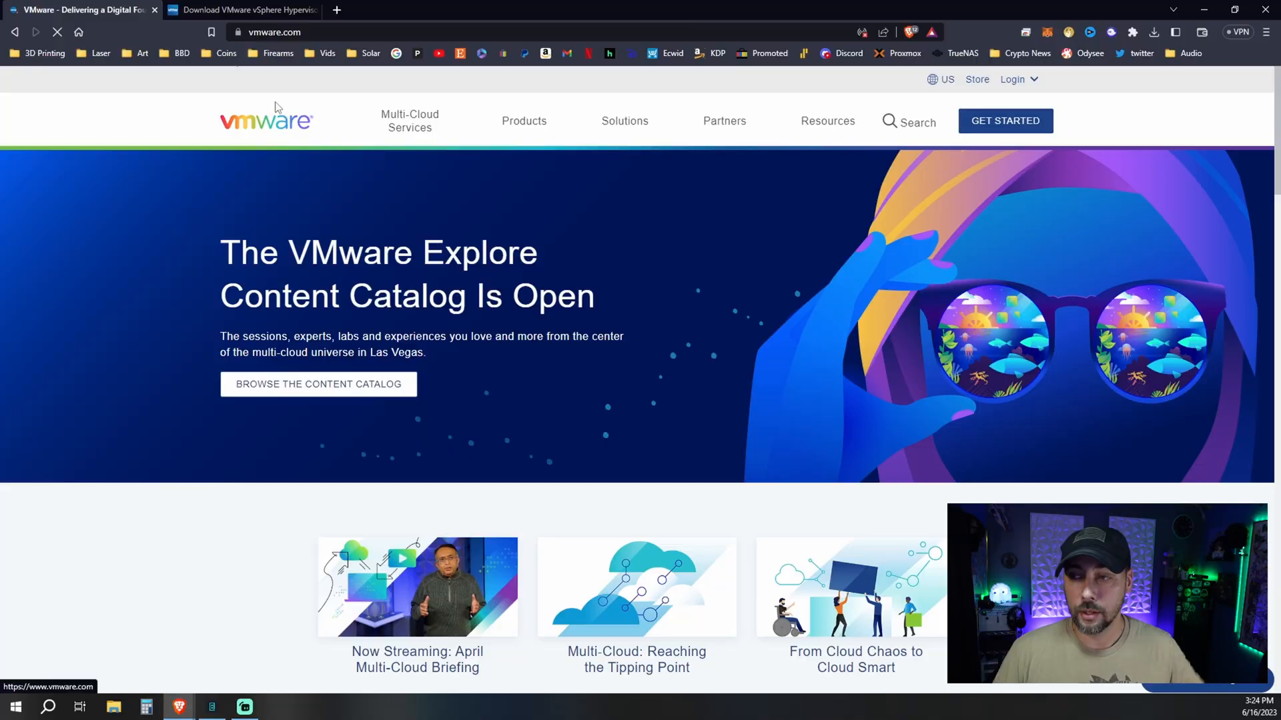
Search the VMware site for 'esxi', reach the ESXi bare-metal hypervisor page and its hypervisor download page
left_click(918, 121)
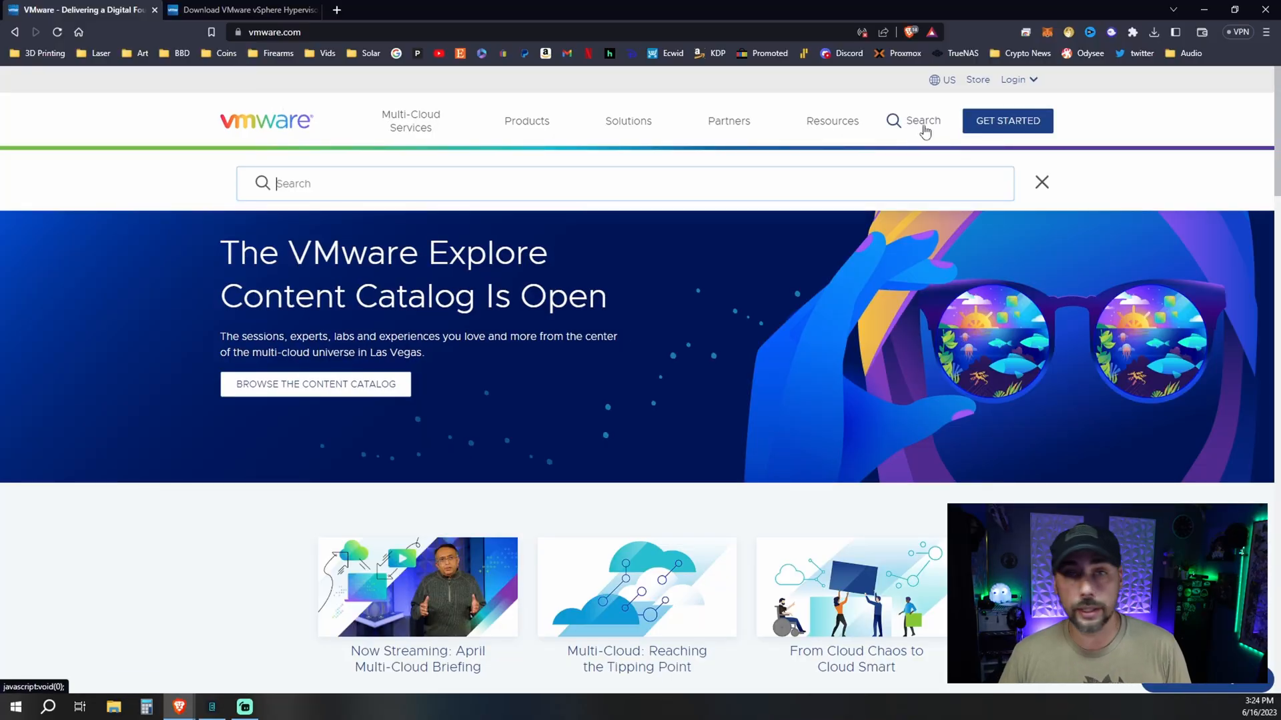
type("esxi")
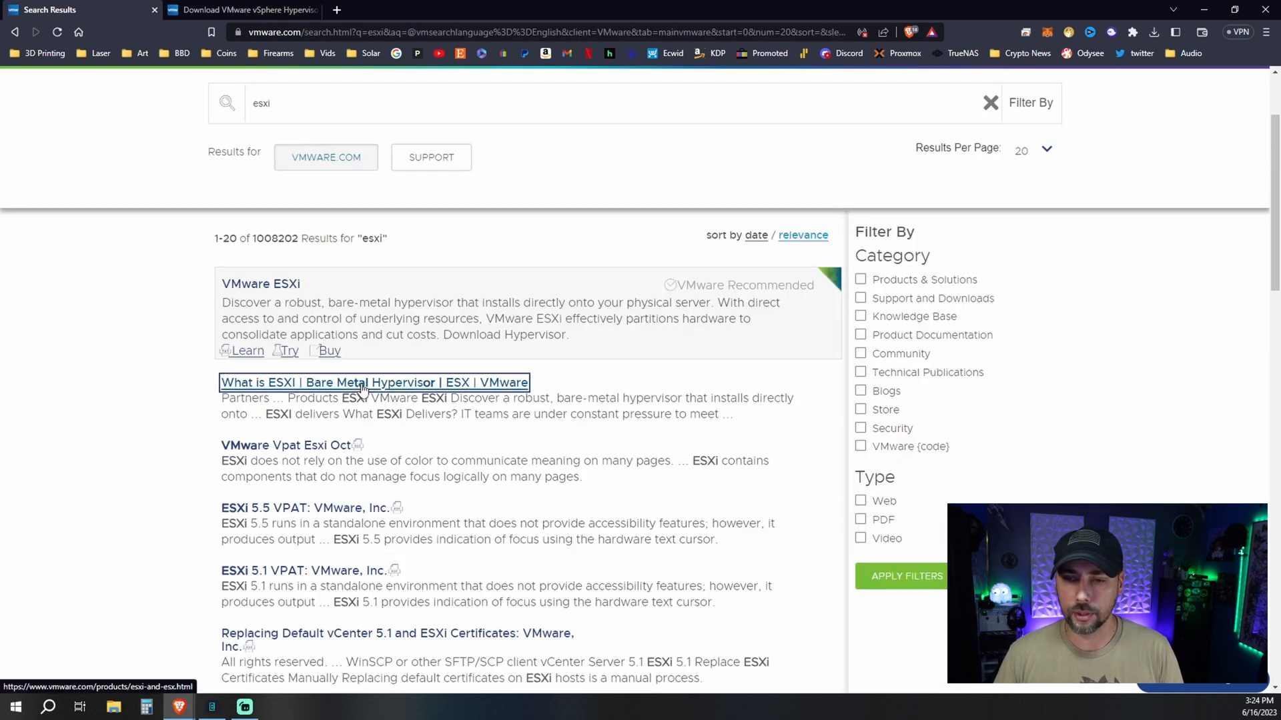
left_click(373, 383)
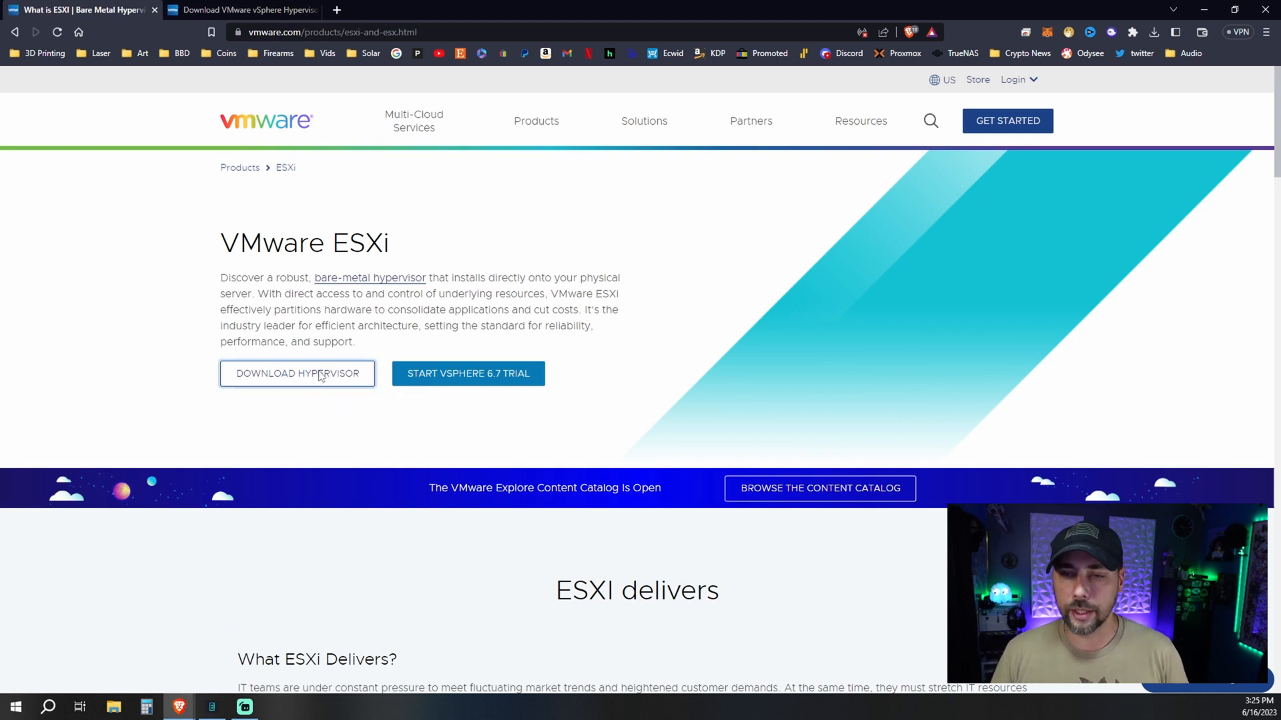
left_click(296, 373)
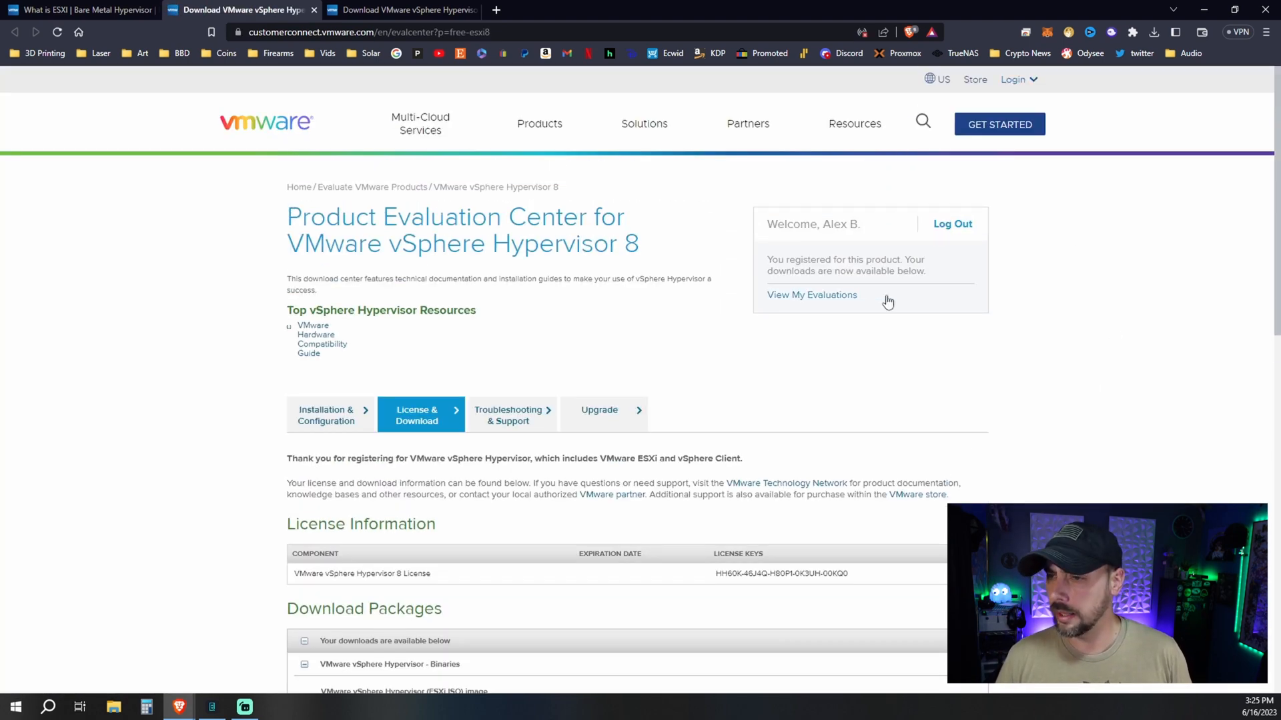
Scroll down to the Download Packages listing the ESXi 8.0U1a ISO image and offline bundle
scroll("down", 3)
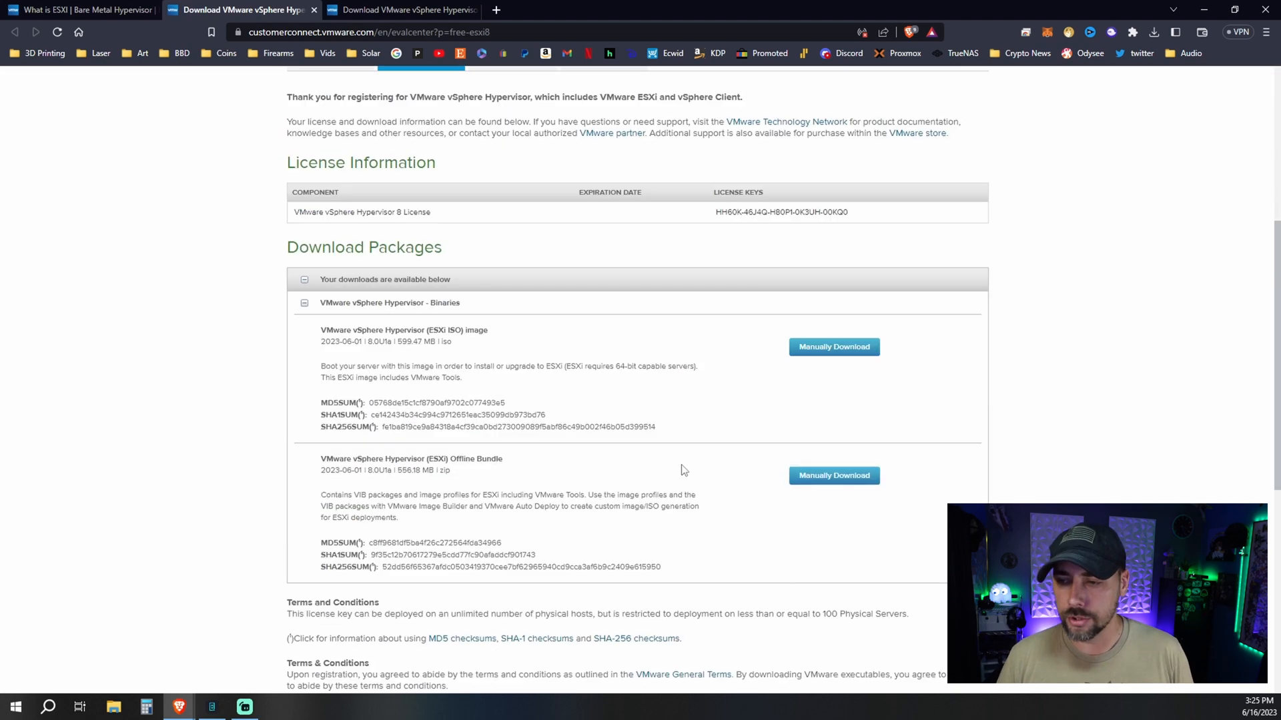
scroll("down", 3)
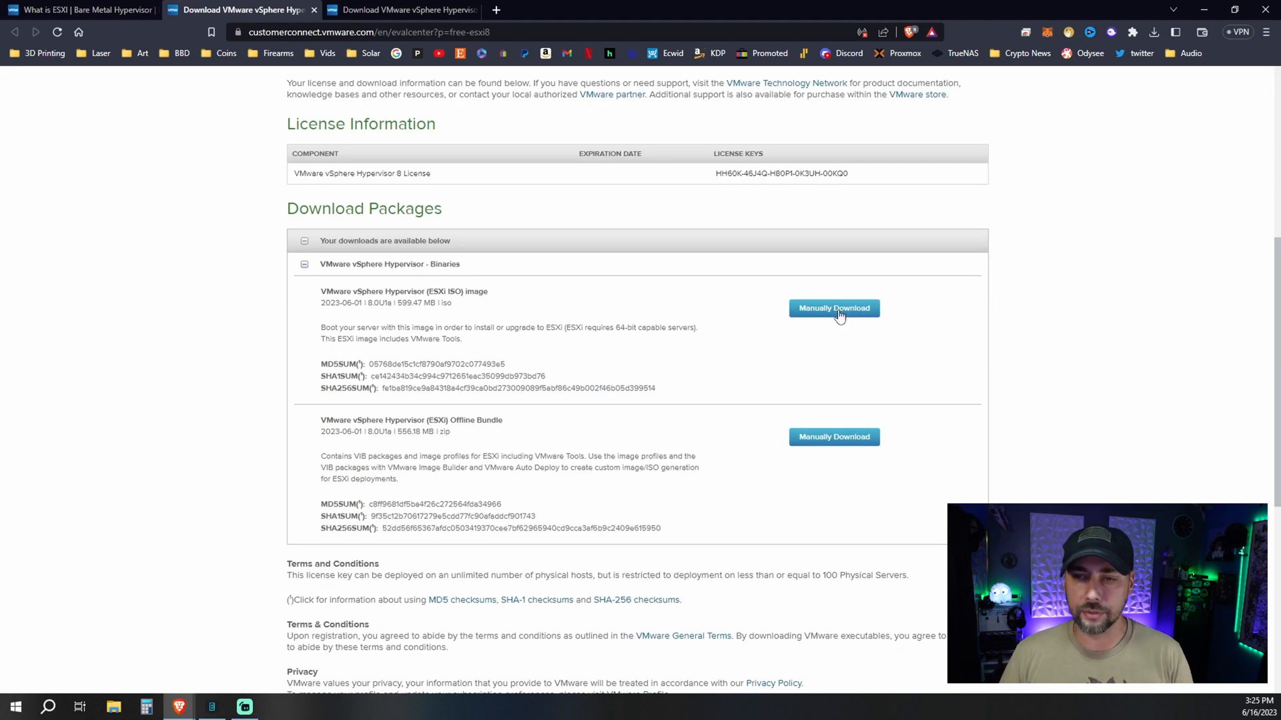
mouse_move(846, 297)
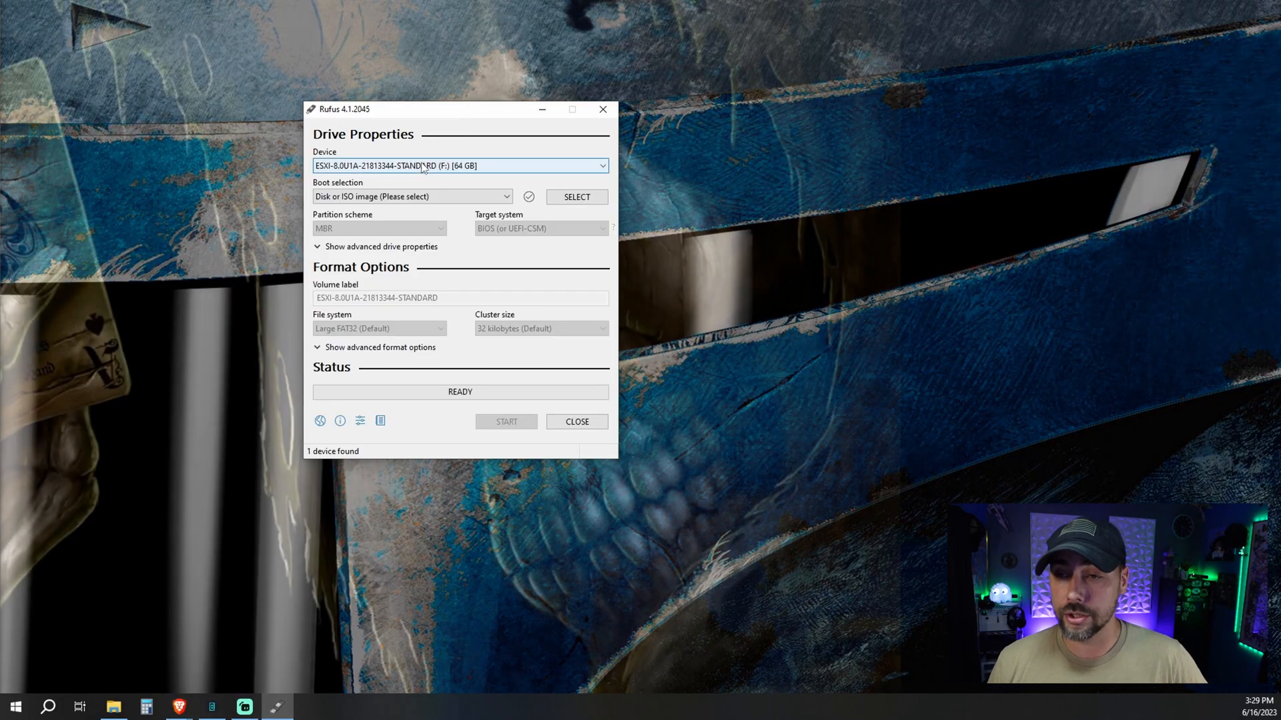
Confirm the 64 GB USB drive as the Rufus device and browse Downloads and Documents for the ESXi boot image
left_click(461, 166)
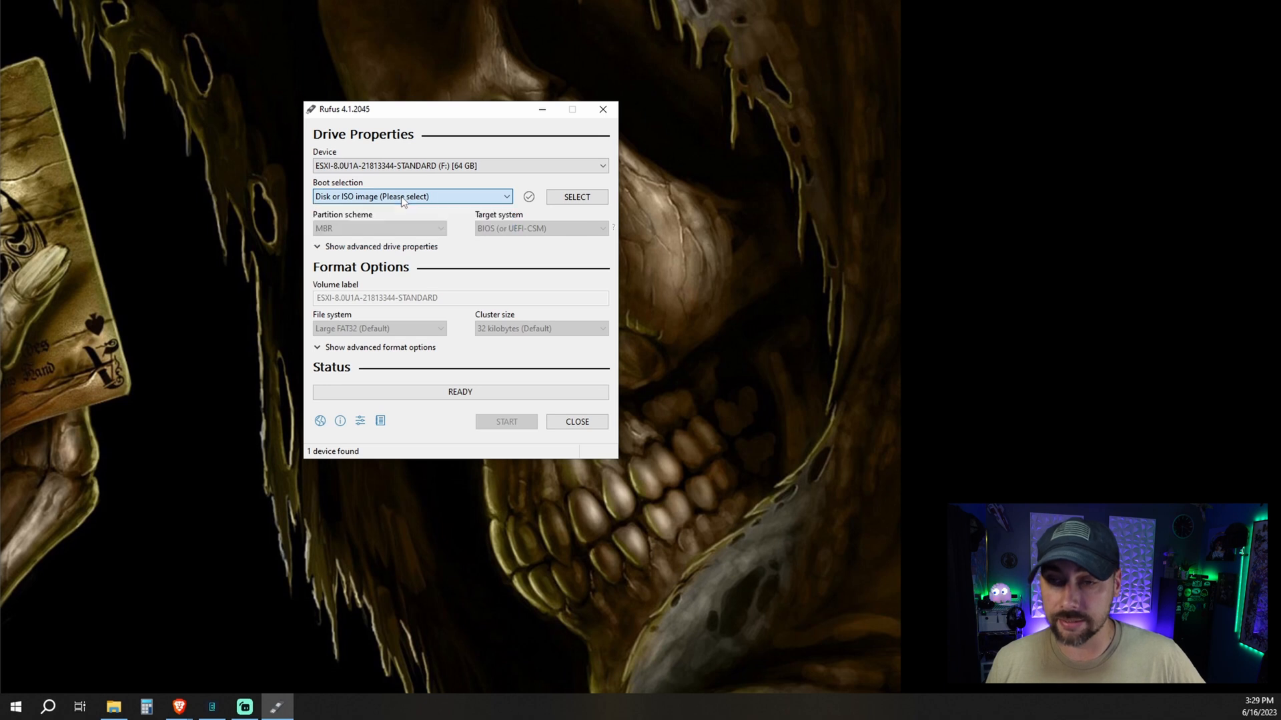
left_click(576, 197)
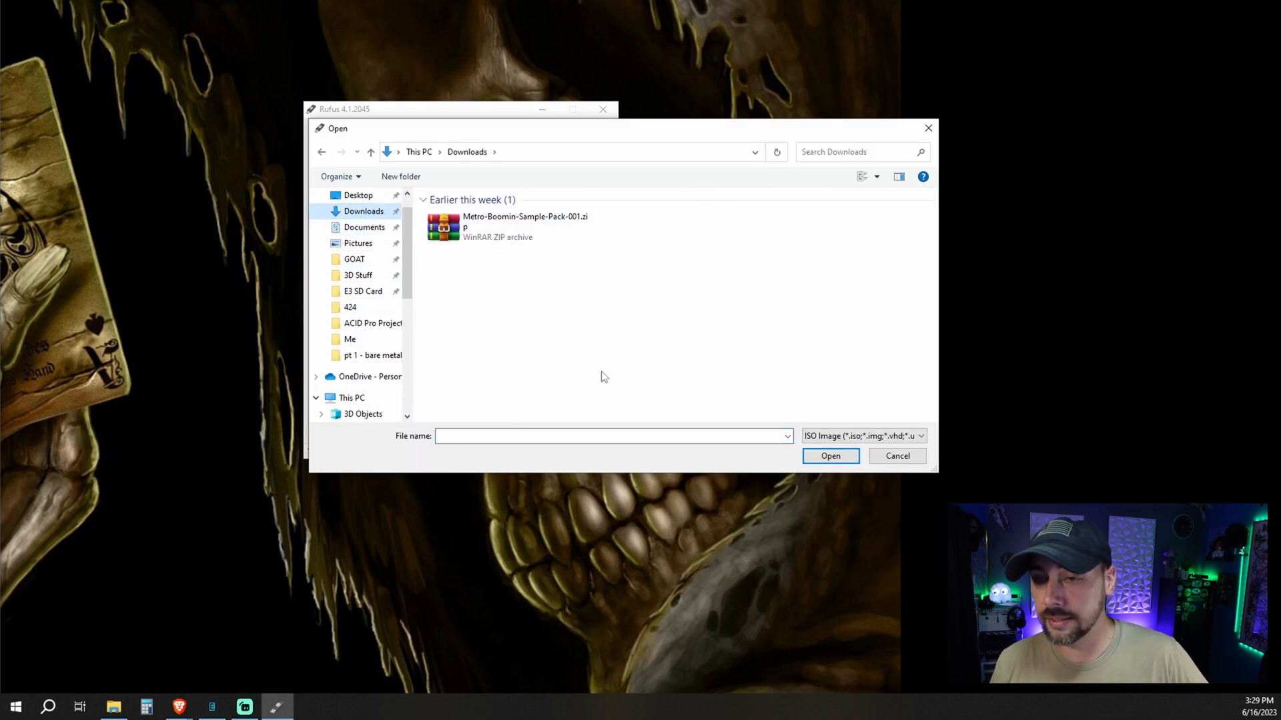
scroll("down", 3)
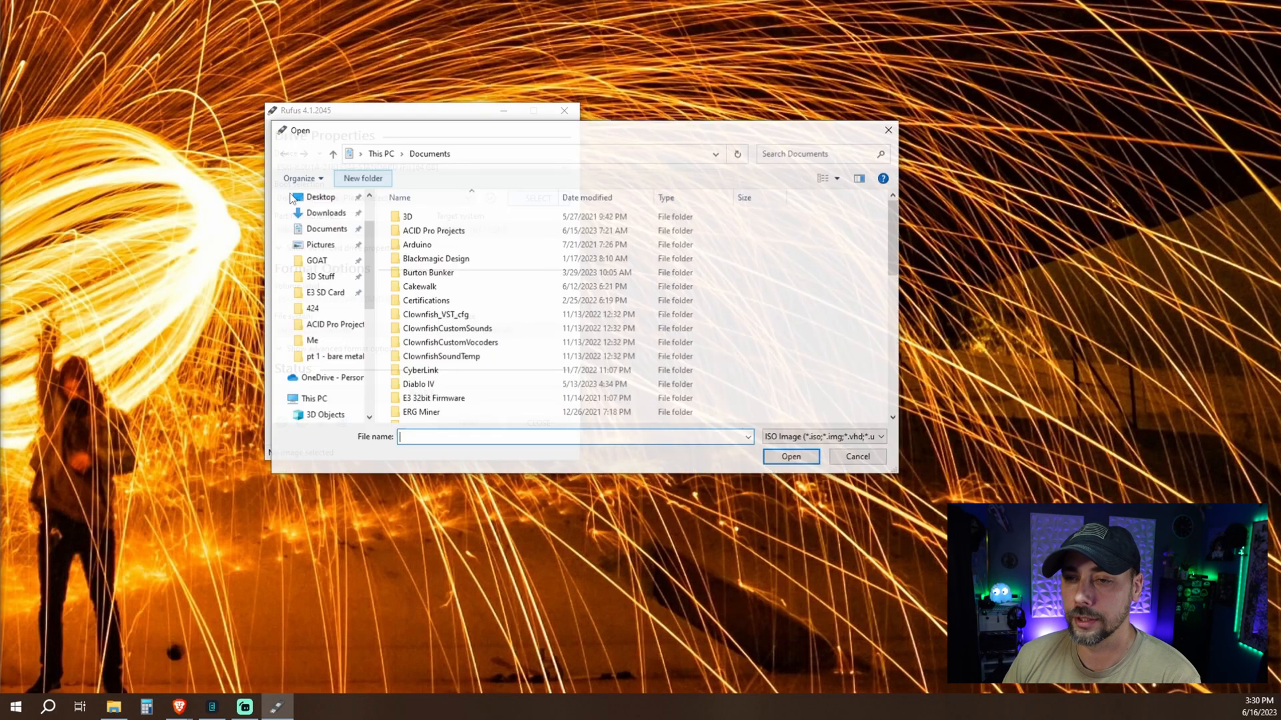
left_click(791, 456)
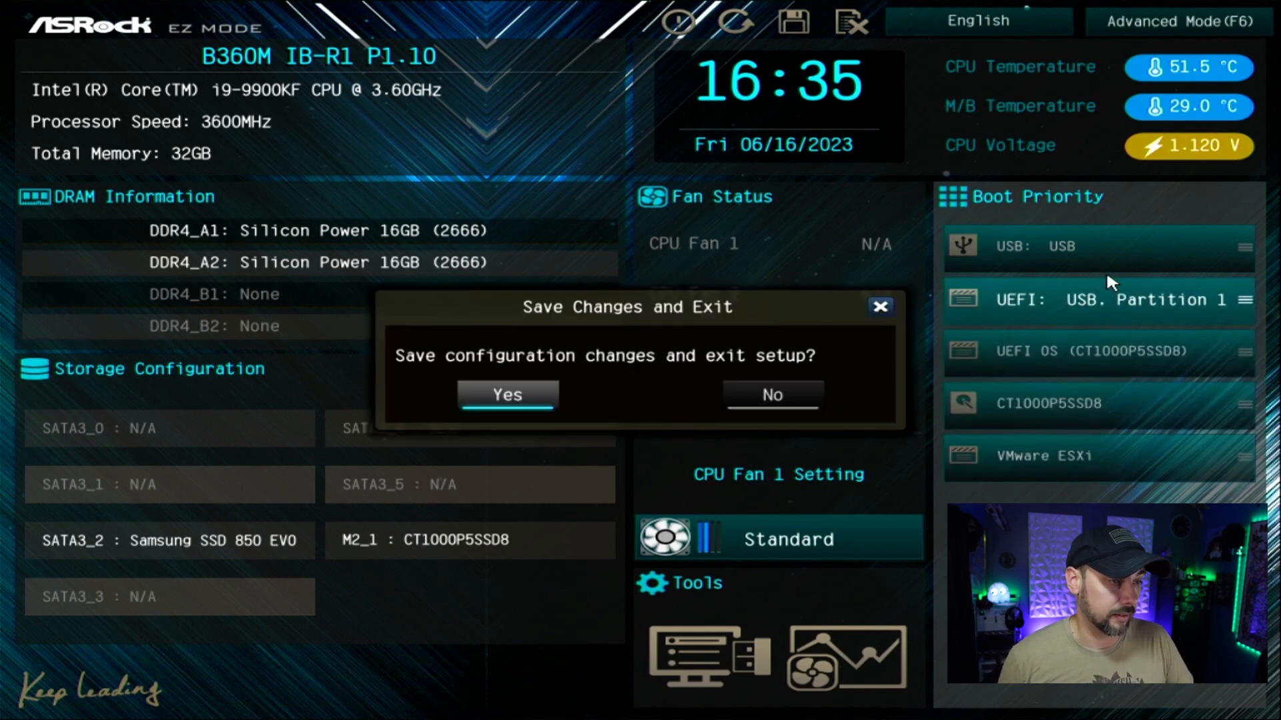
Save the UEFI settings with USB first in boot priority and exit to boot the ESXi installer
left_click(507, 395)
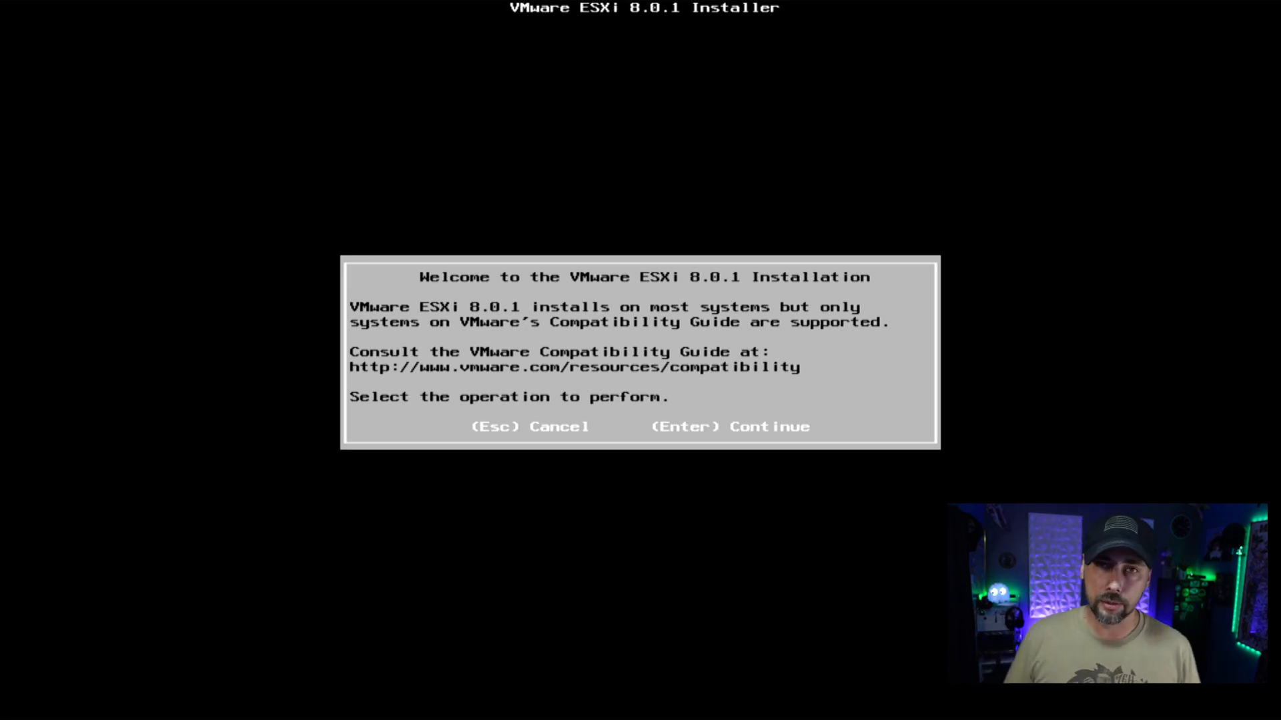
Continue past the installer welcome screen and accept the EULA with F11
key("enter")
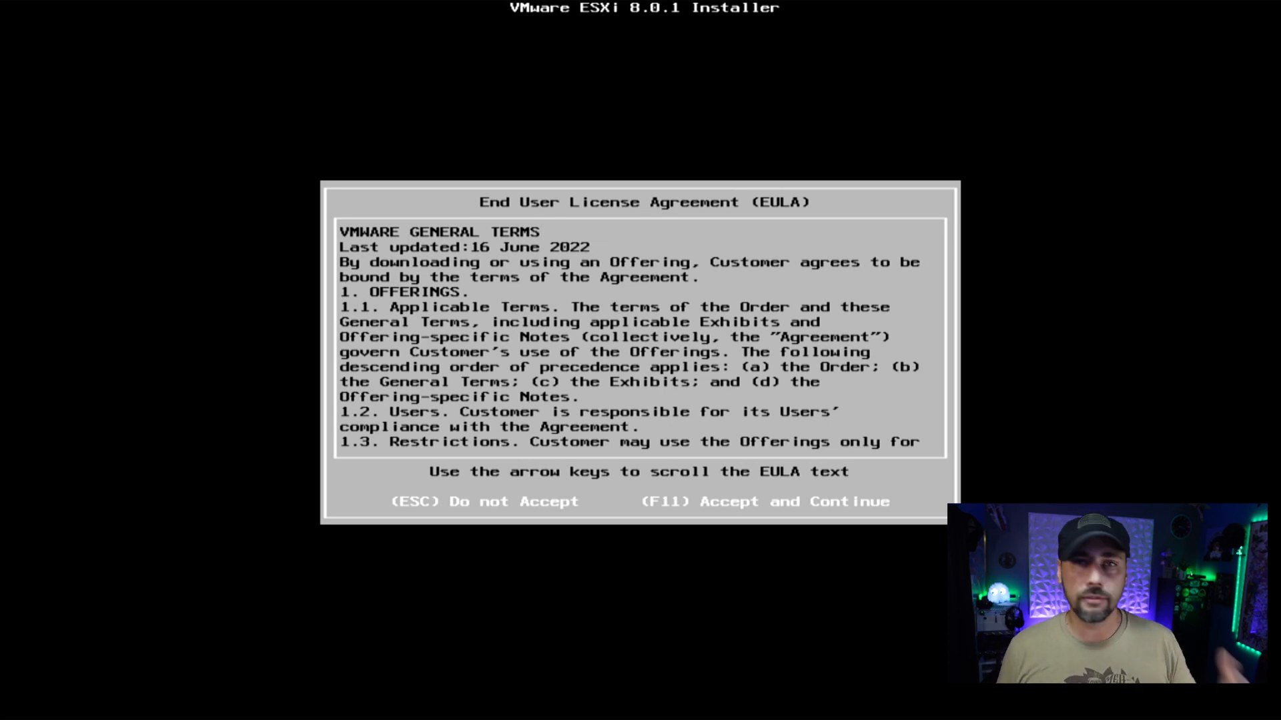
key("F11")
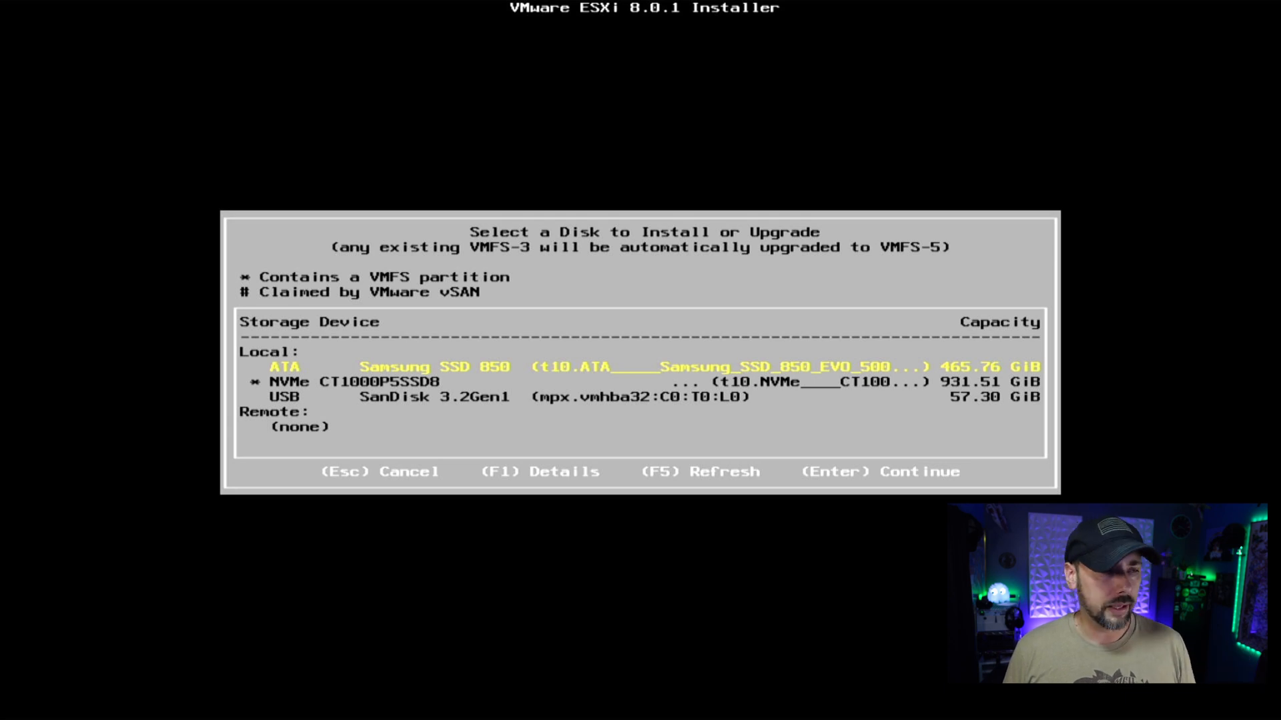
Select the 931.51 GiB NVMe CT1000P5SSD8 disk as the ESXi installation target
key("Down")
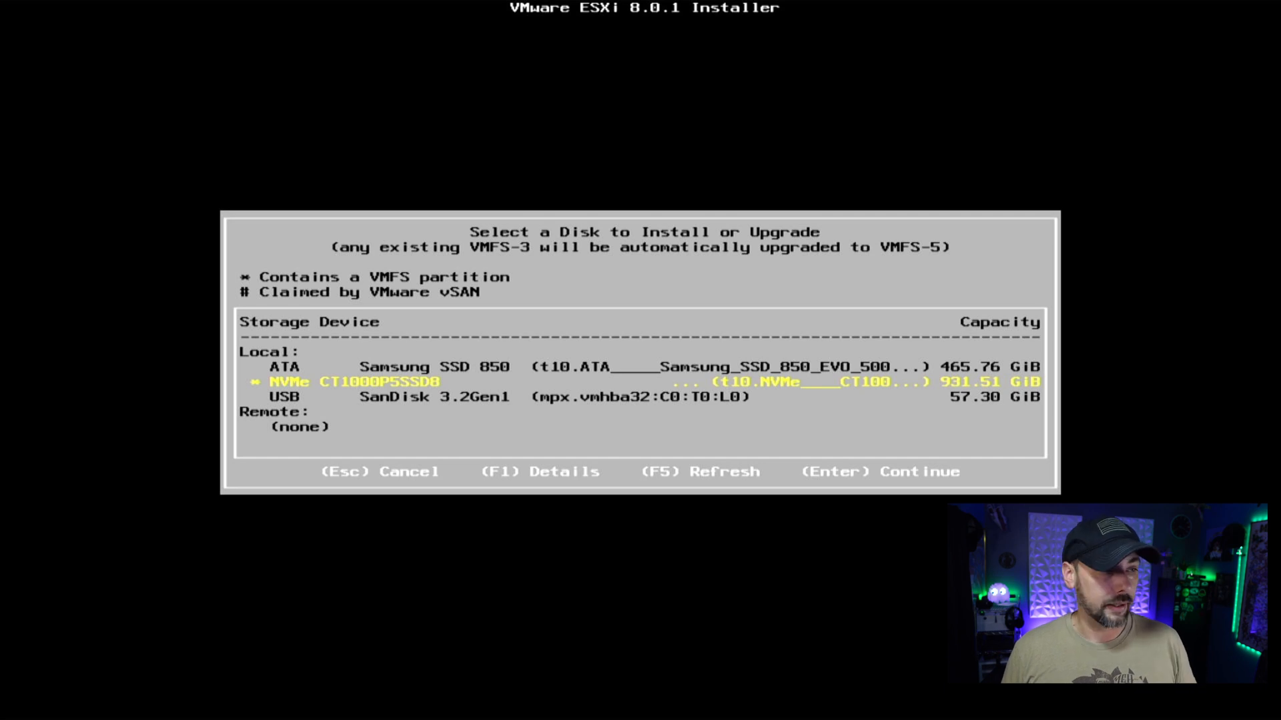
key("Down")
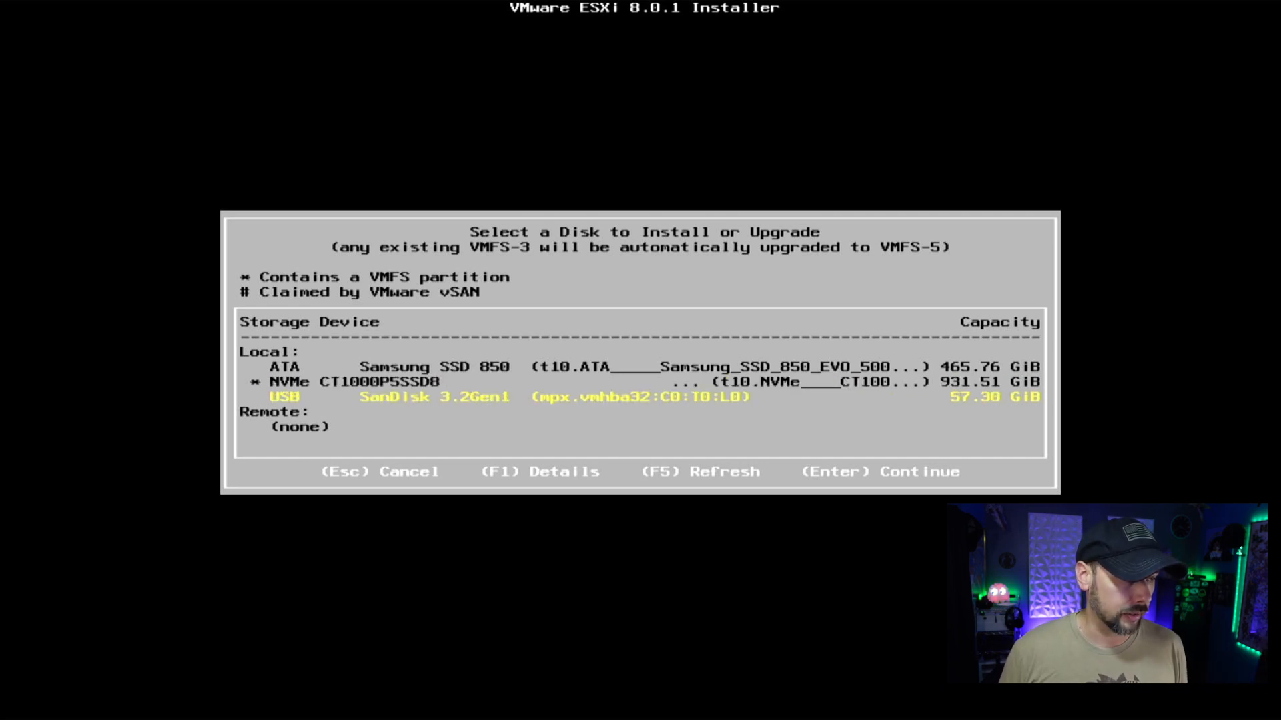
key("Up")
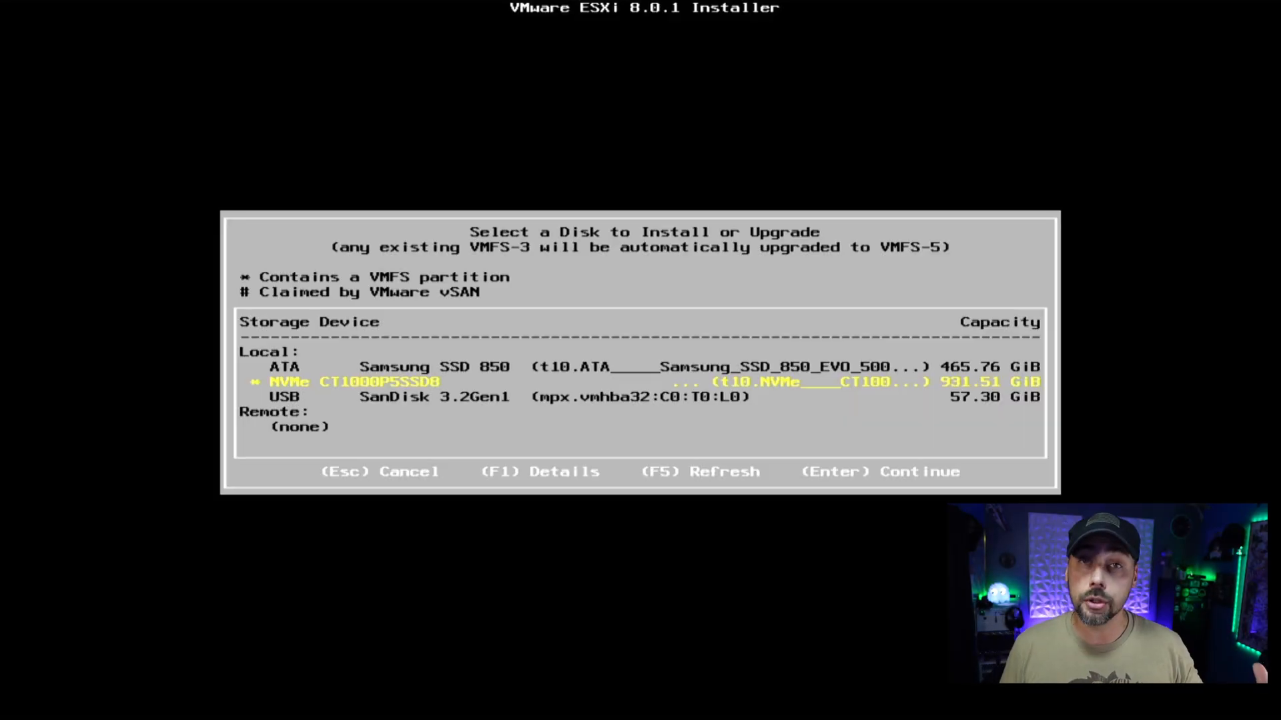
key("Enter")
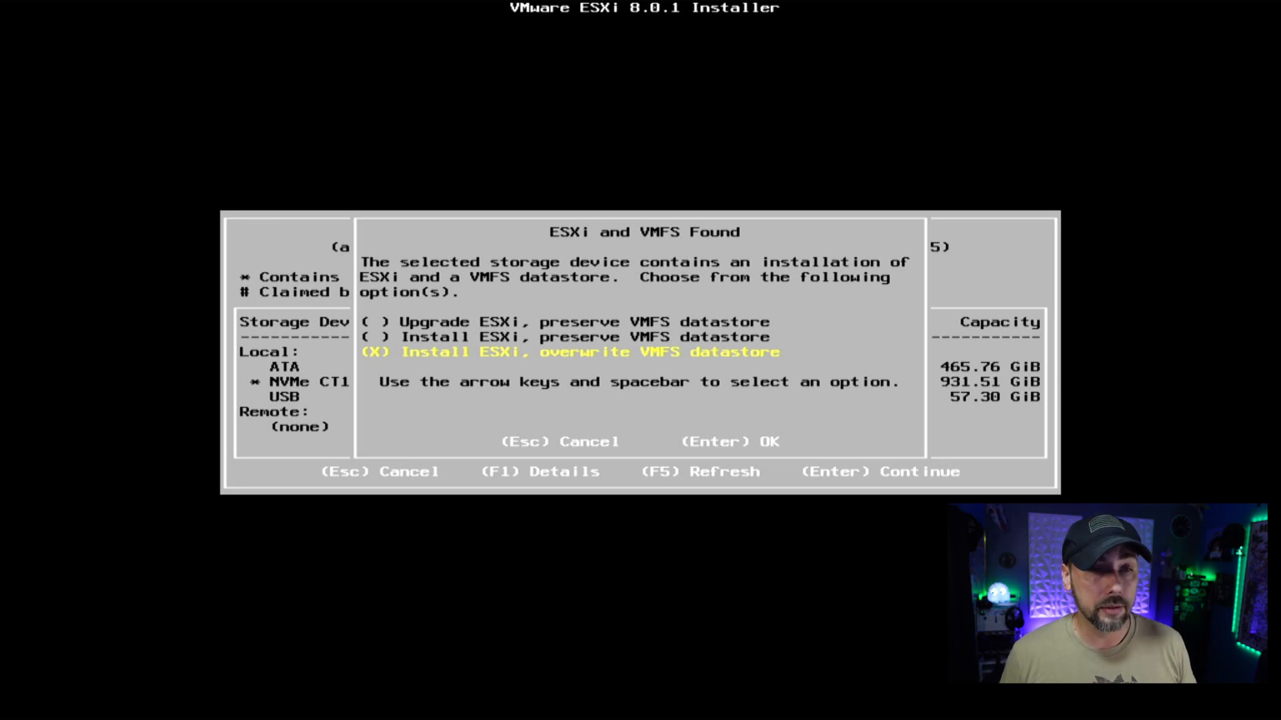
Confirm 'Install ESXi, overwrite VMFS datastore' in the ESXi and VMFS Found dialog
key("Enter")
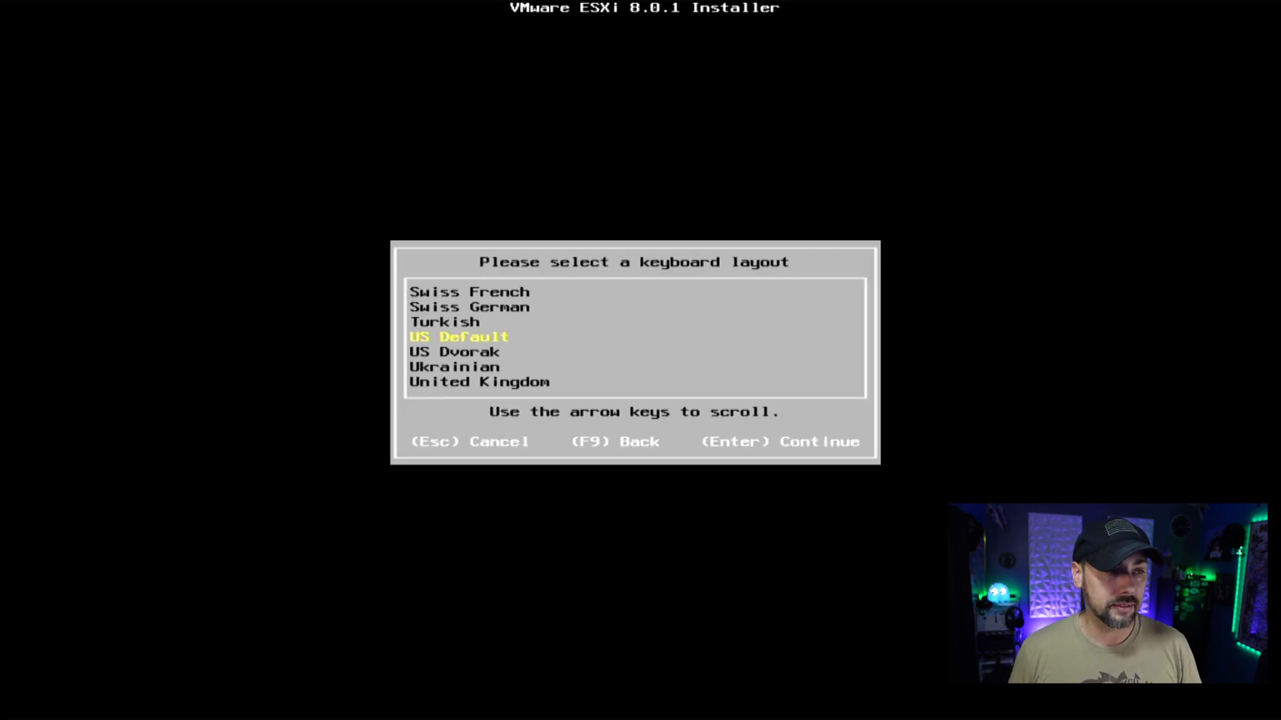
Accept the US Default keyboard layout and set and confirm the root password
key("Enter")
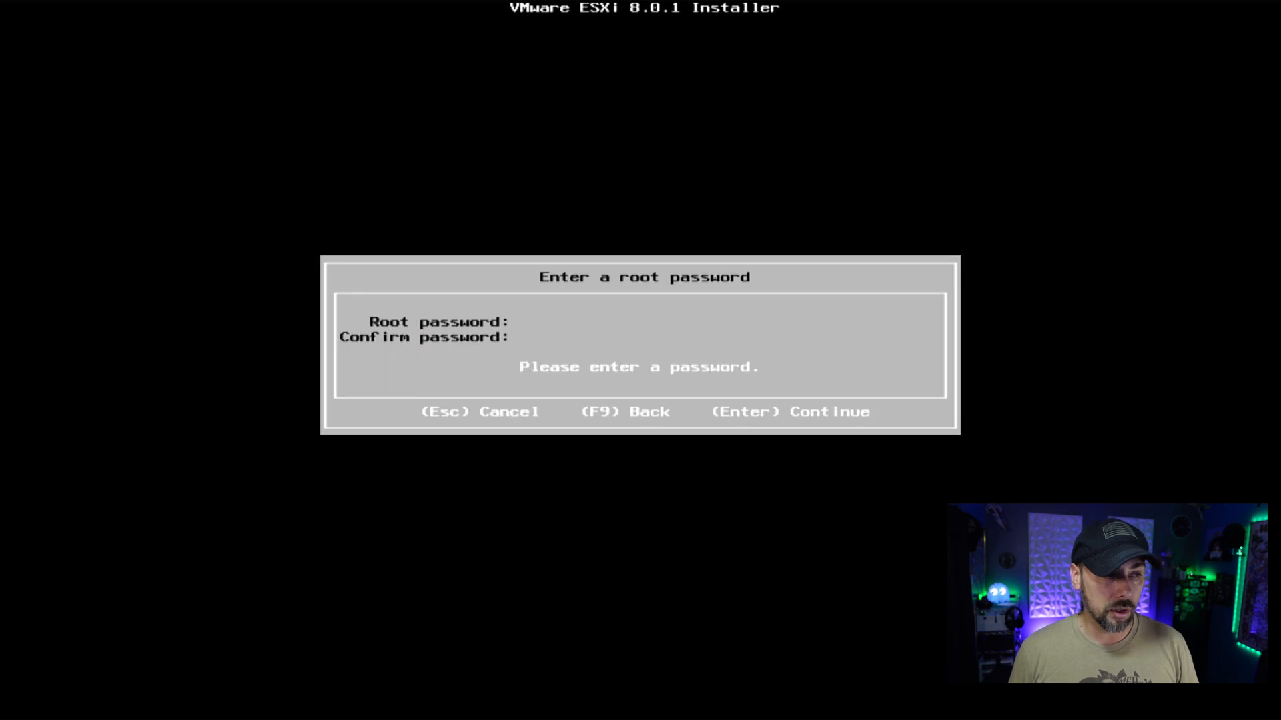
left_click(526, 321)
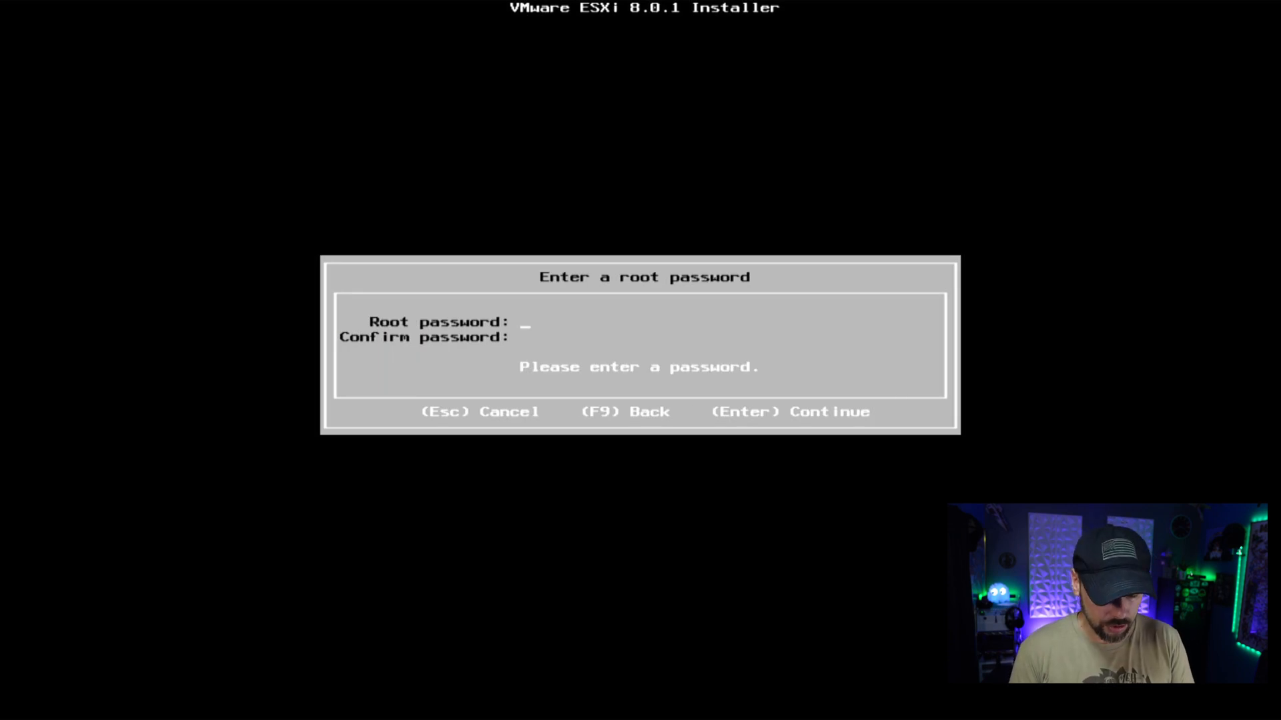
key("Enter")
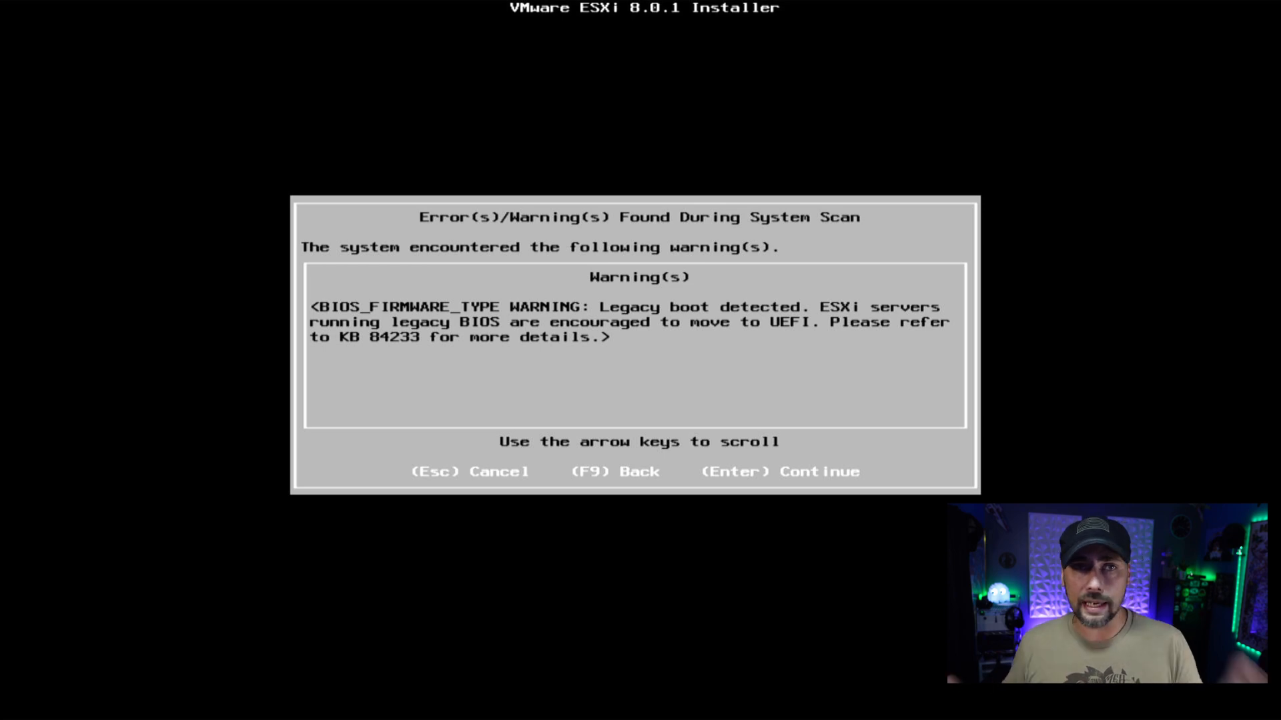
Acknowledge the legacy boot warning, install ESXi 8.0.1 on the NVMe disk, and enter System Customization with F2 after reboot
key("Enter")
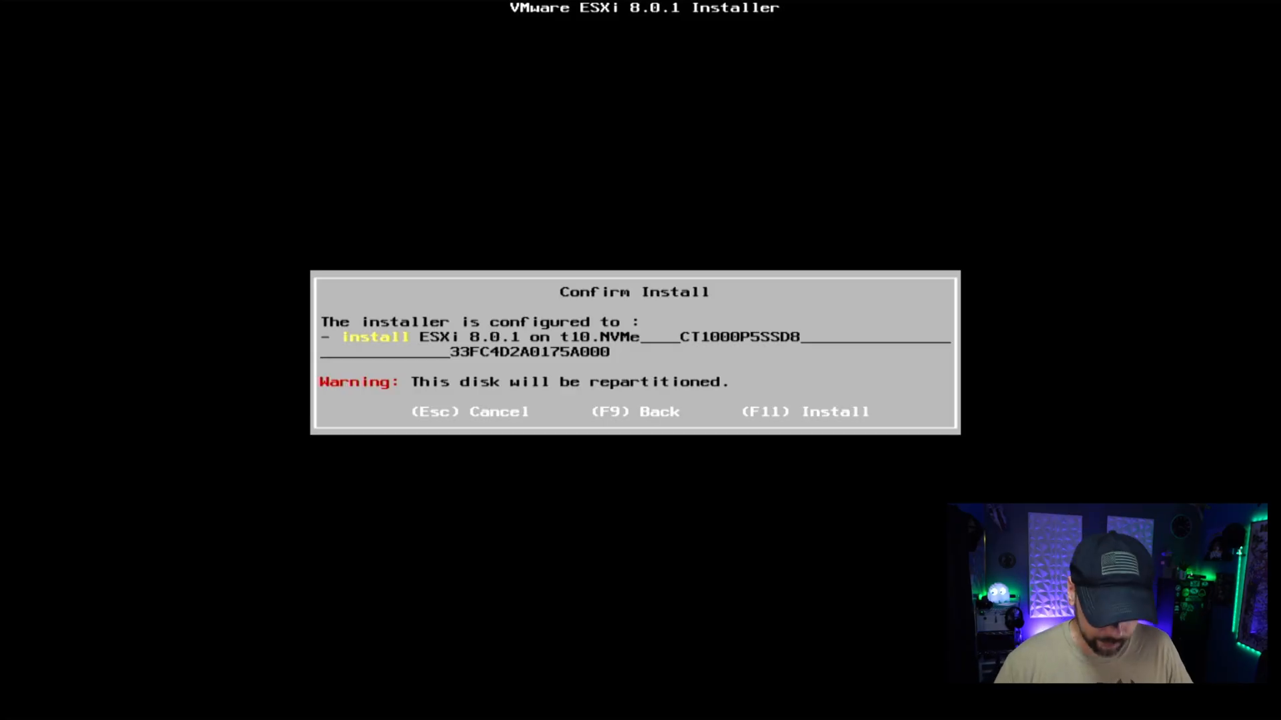
key("F11")
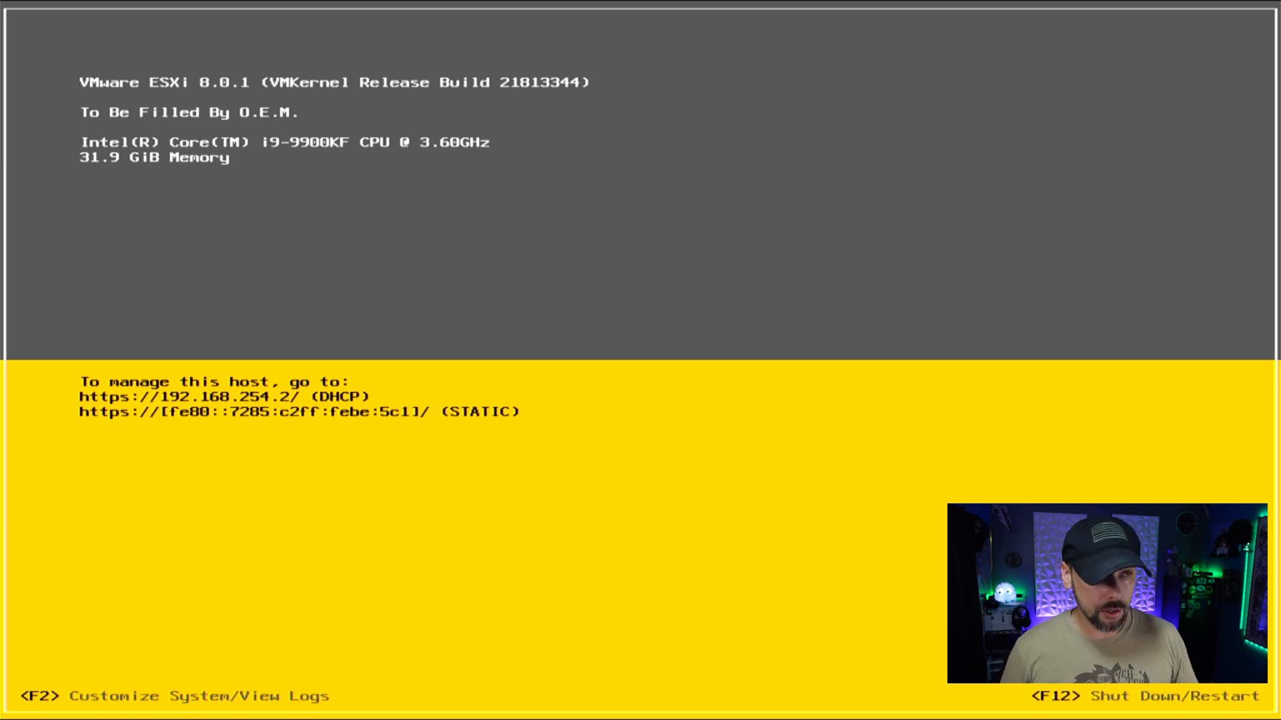
key("F2")
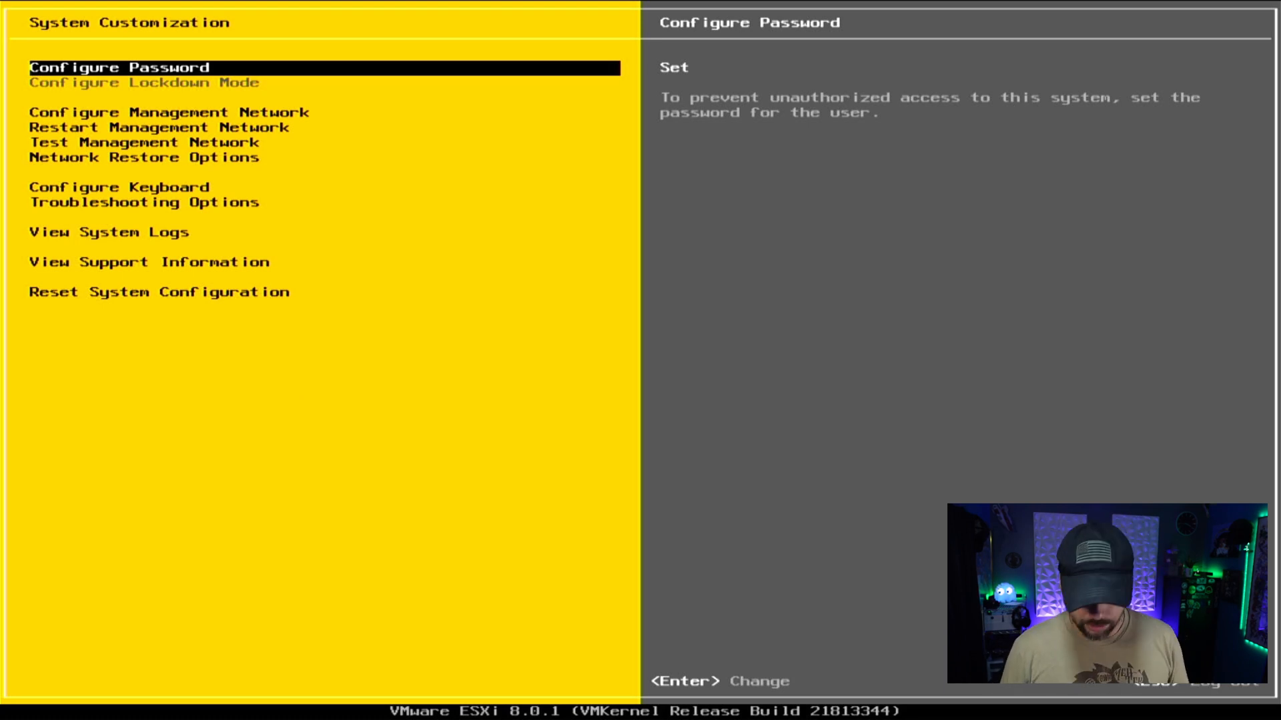
key("Down")
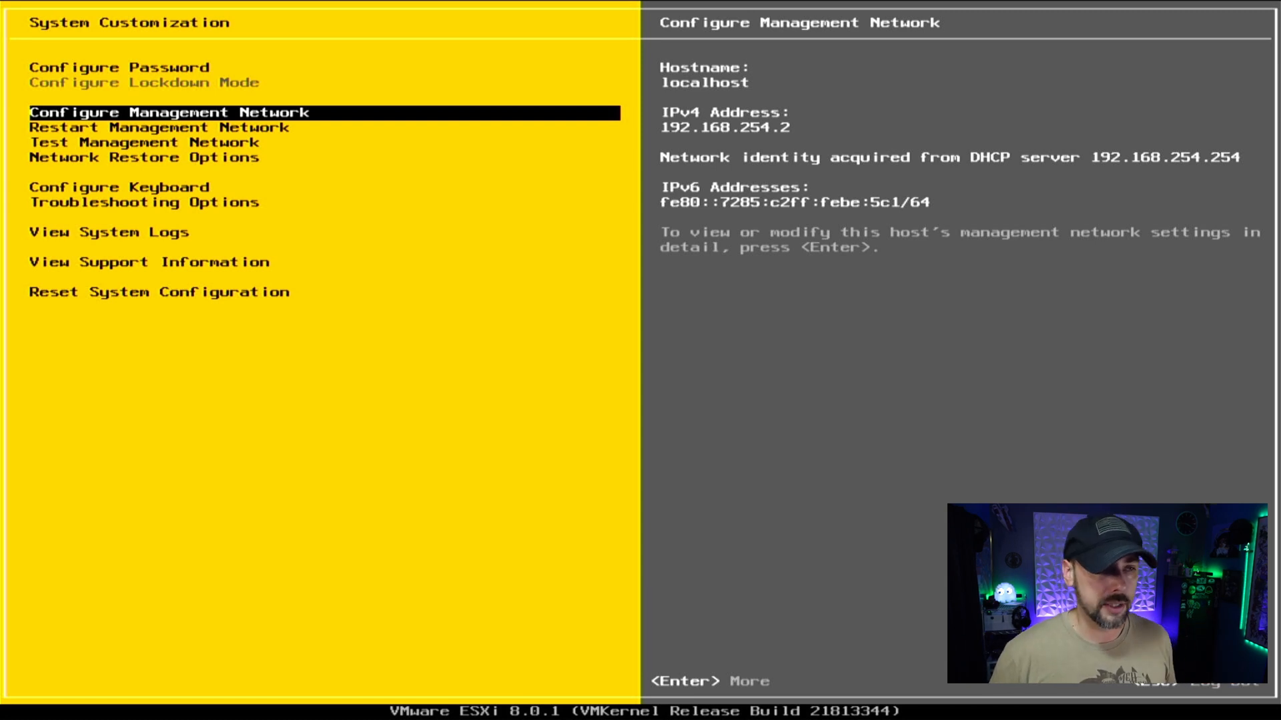
key("Enter")
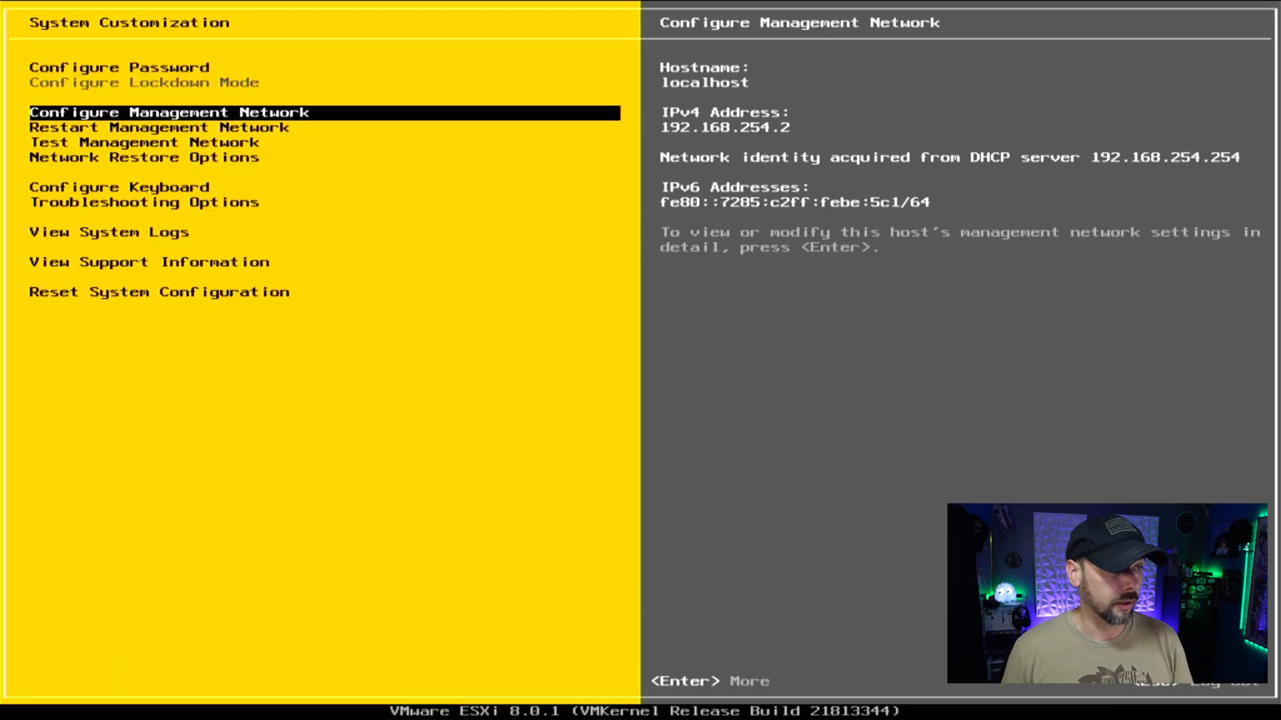
key("Down")
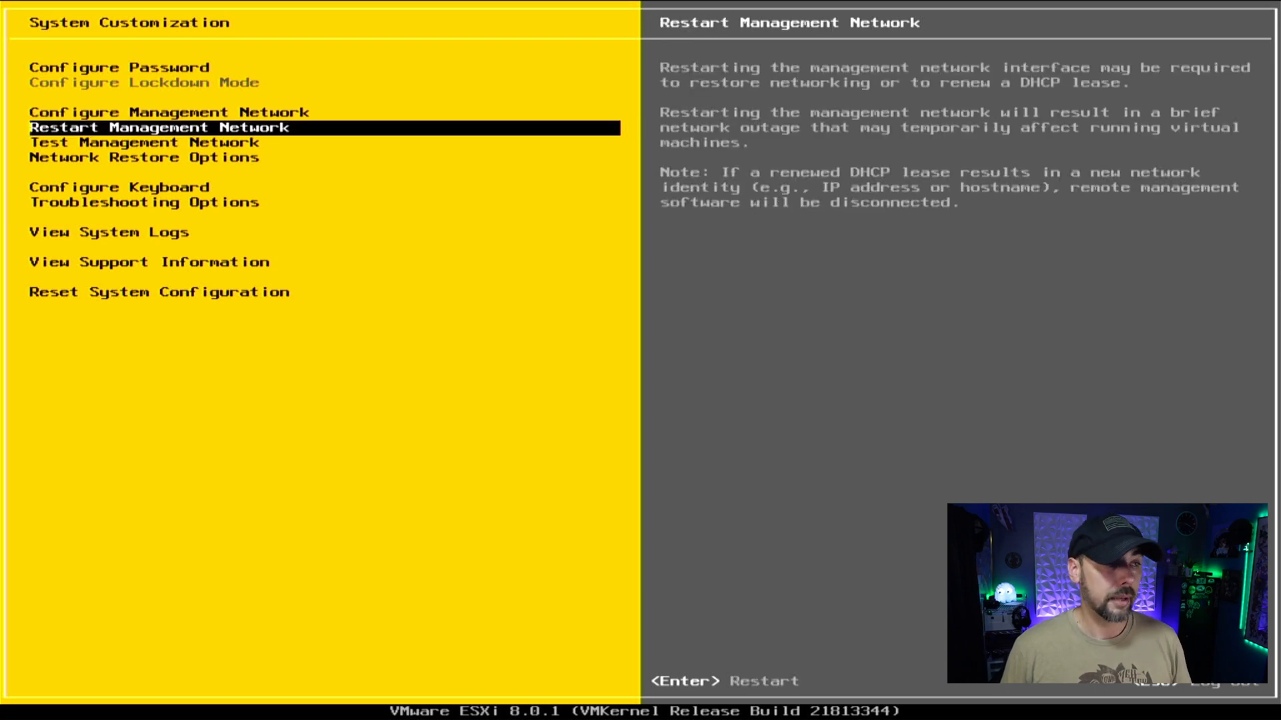
key("Down")
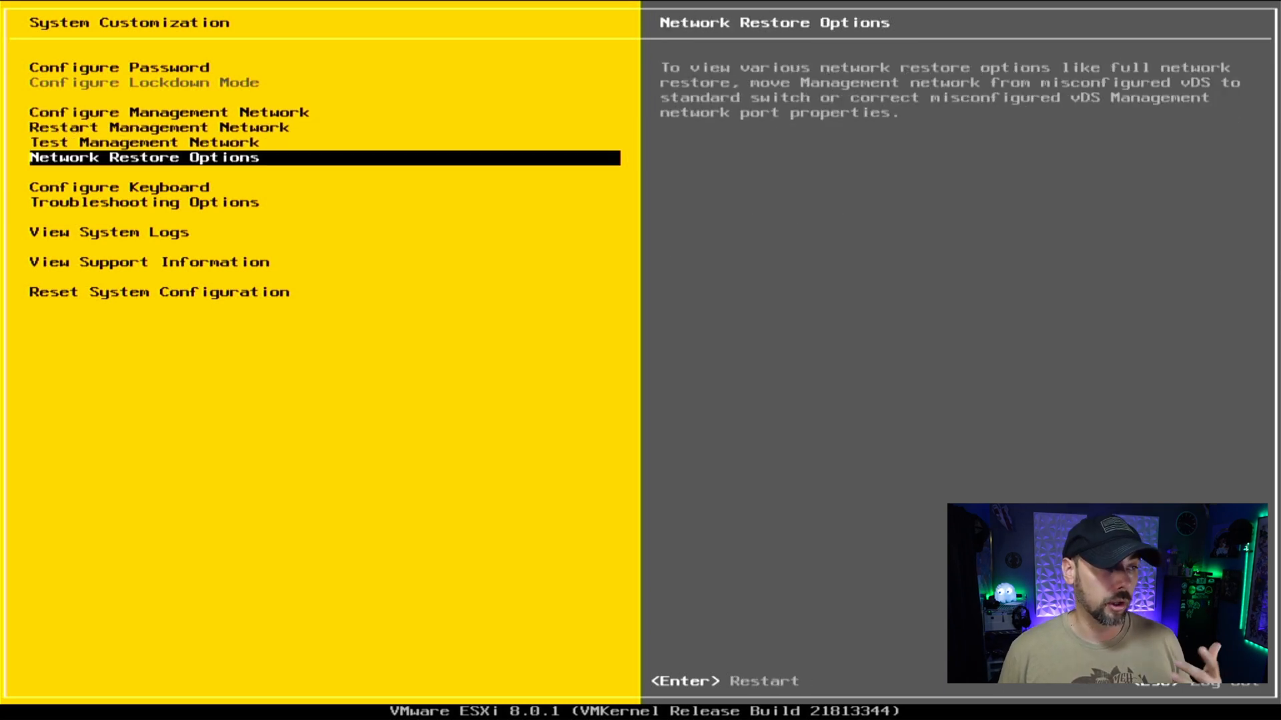
key("Down")
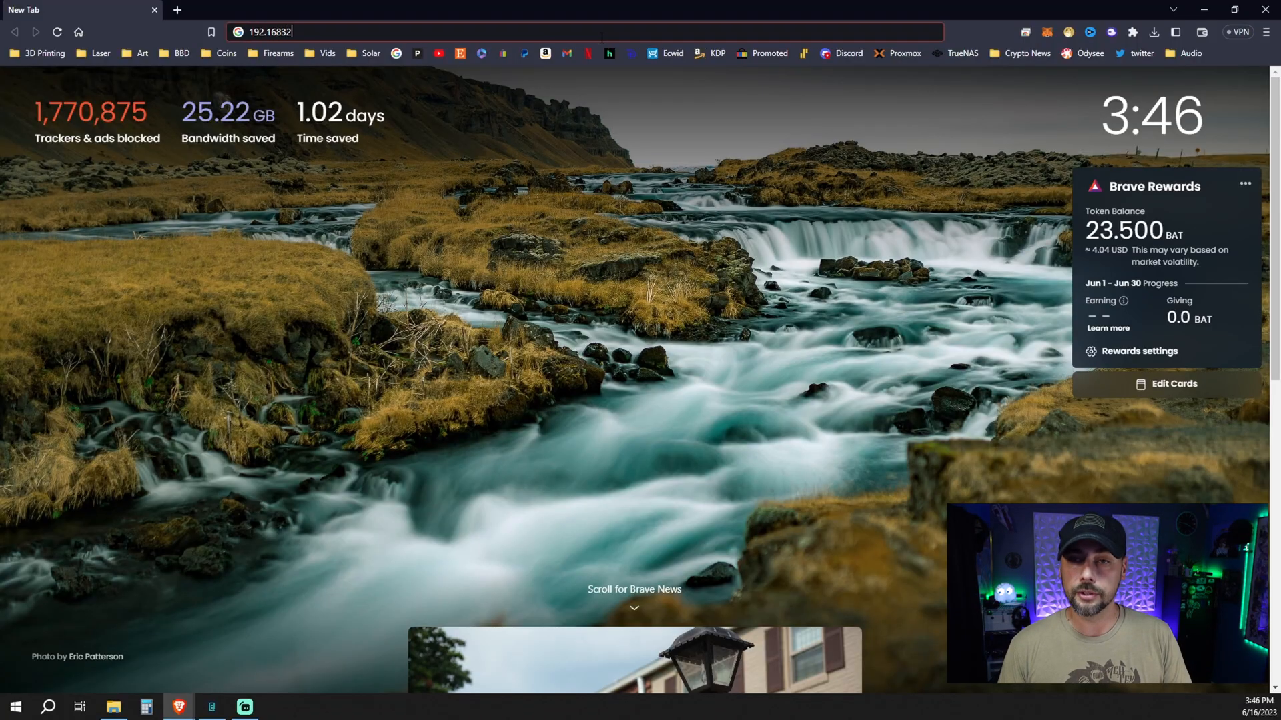
Load 192.168.254.2, proceed past the certificate warning, and log in to the ESXi Host Client as root
key("Enter")
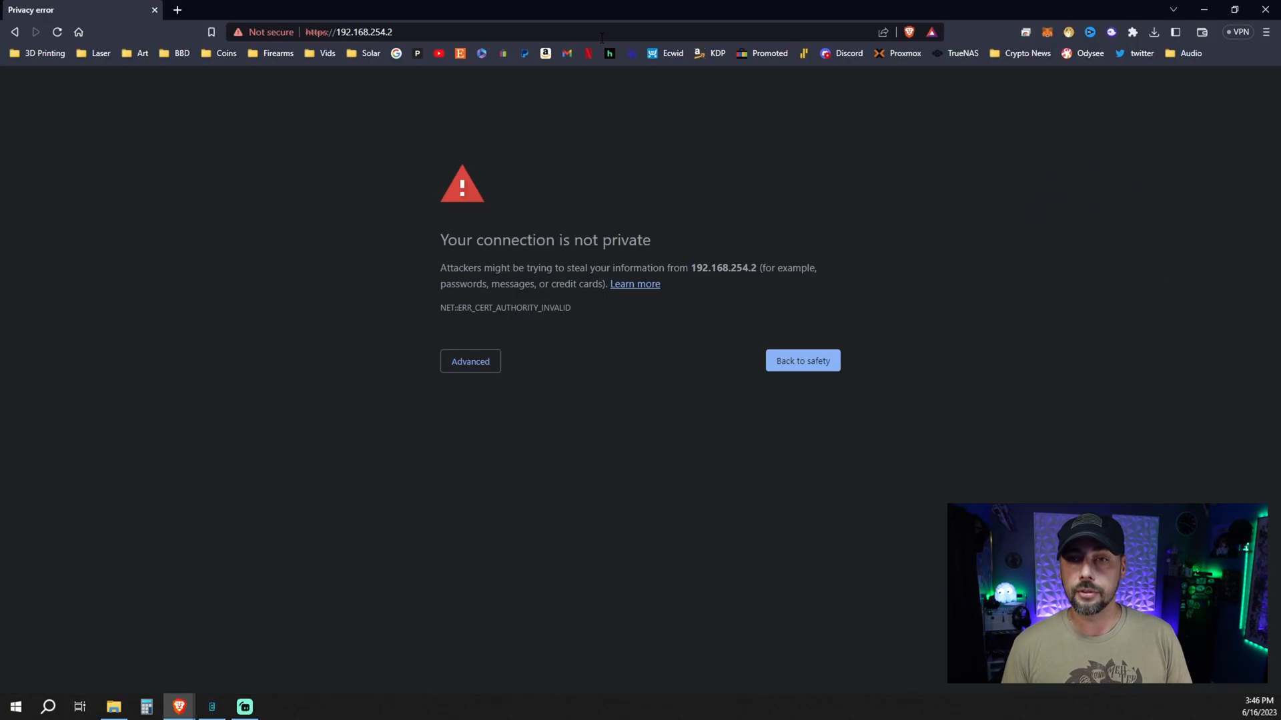
left_click(470, 362)
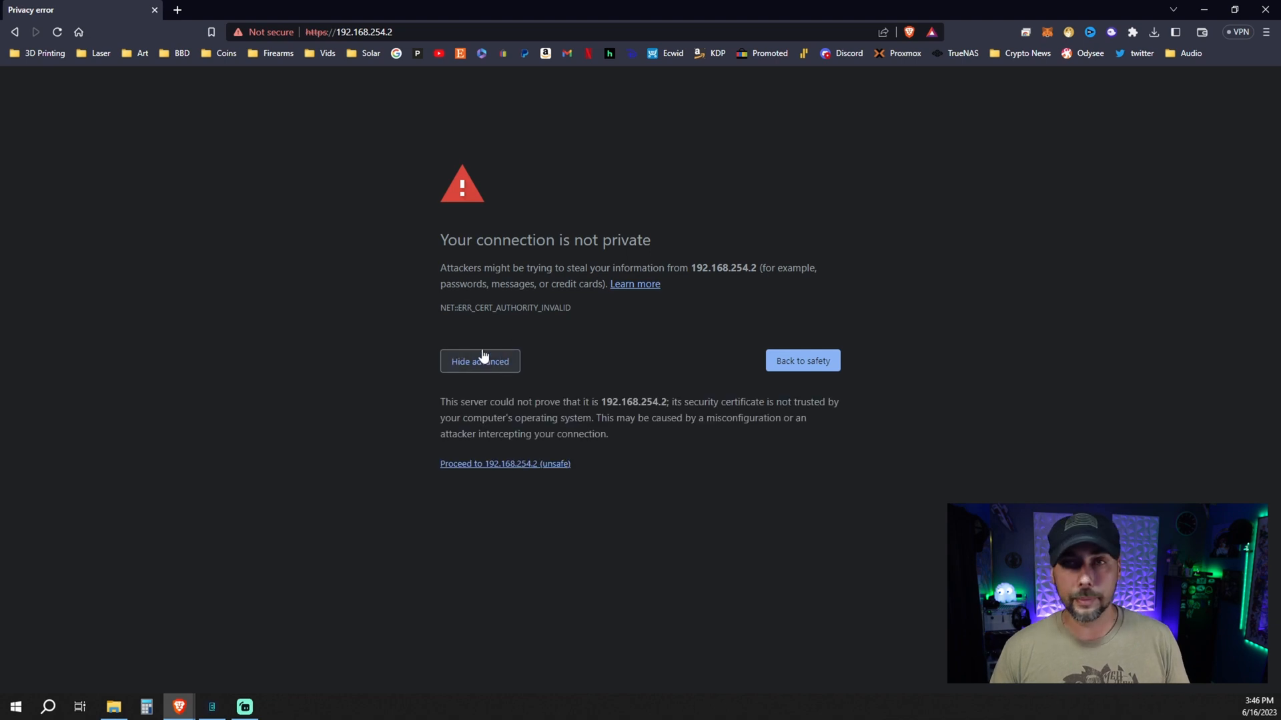
left_click(504, 464)
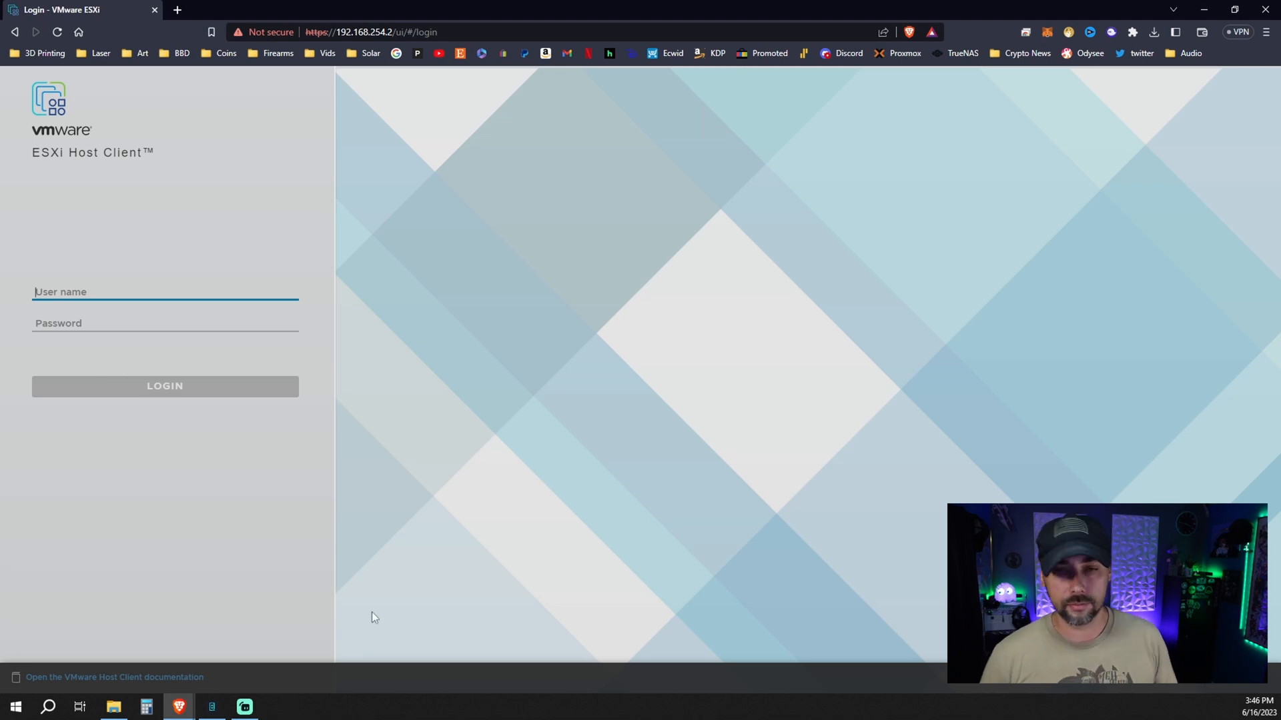
type("r4oot")
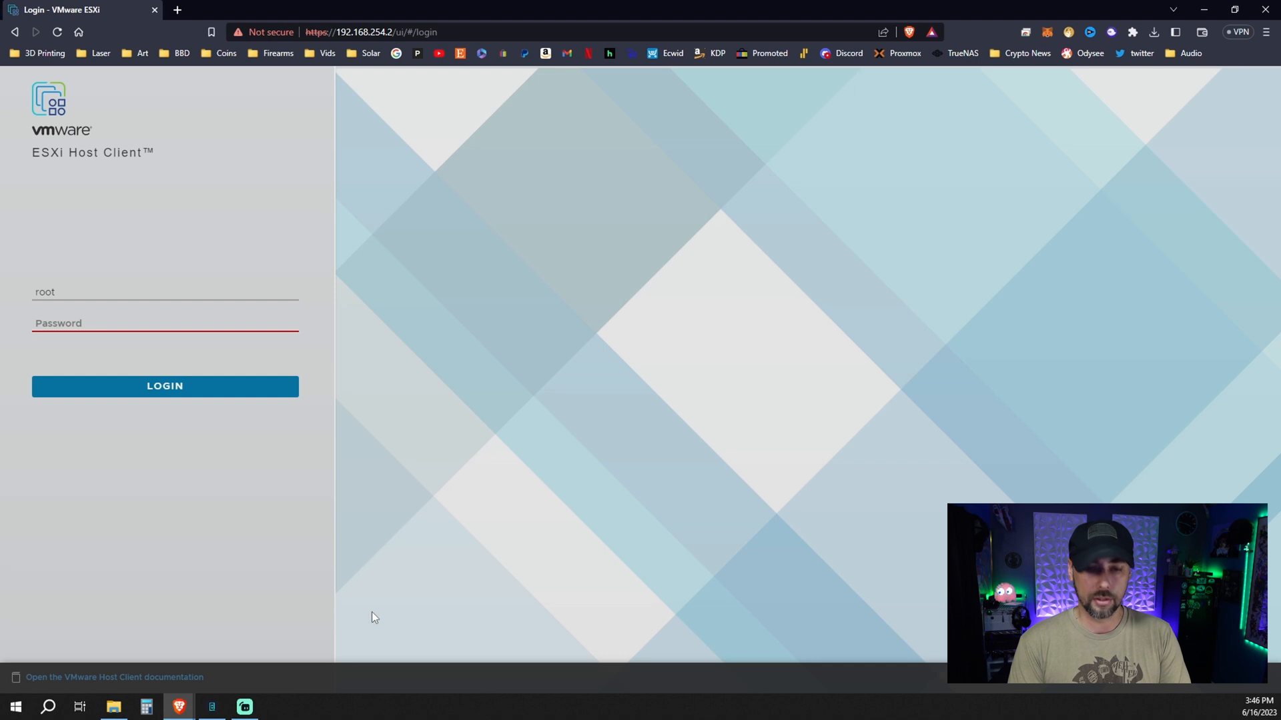
left_click(165, 387)
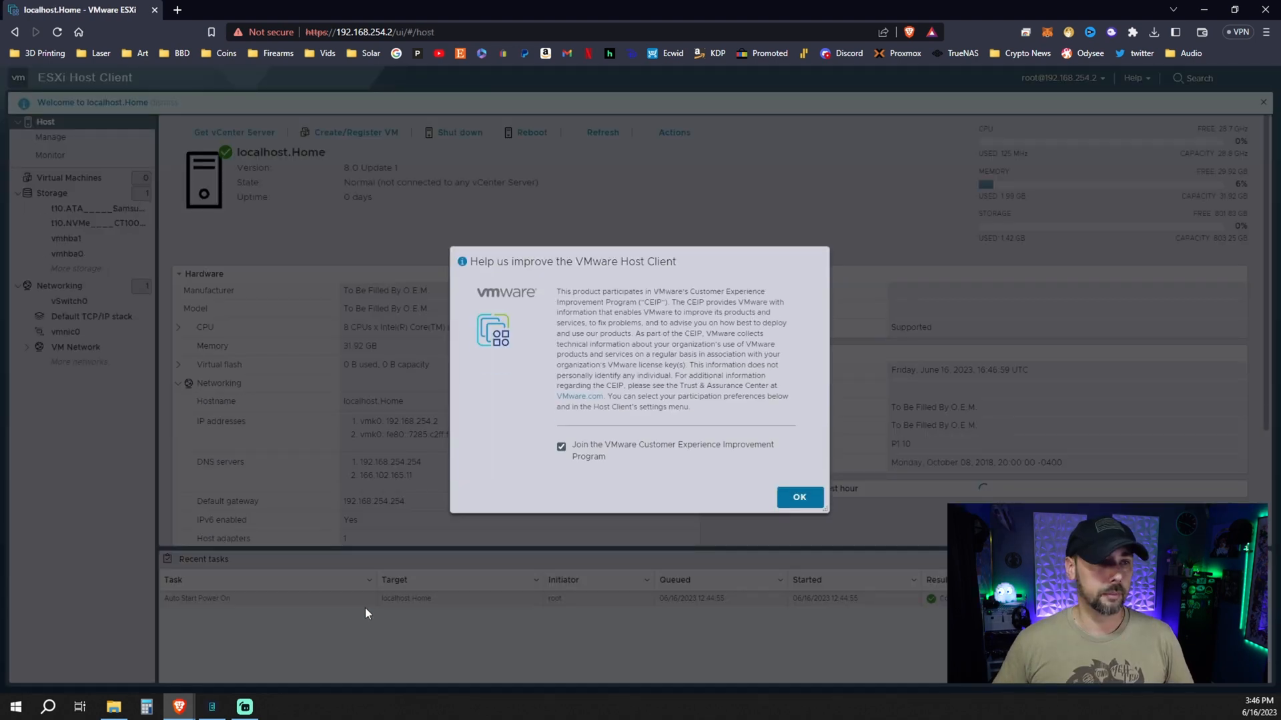
Decline the Customer Experience Improvement Program and confirm, reaching the Host Client summary
left_click(561, 446)
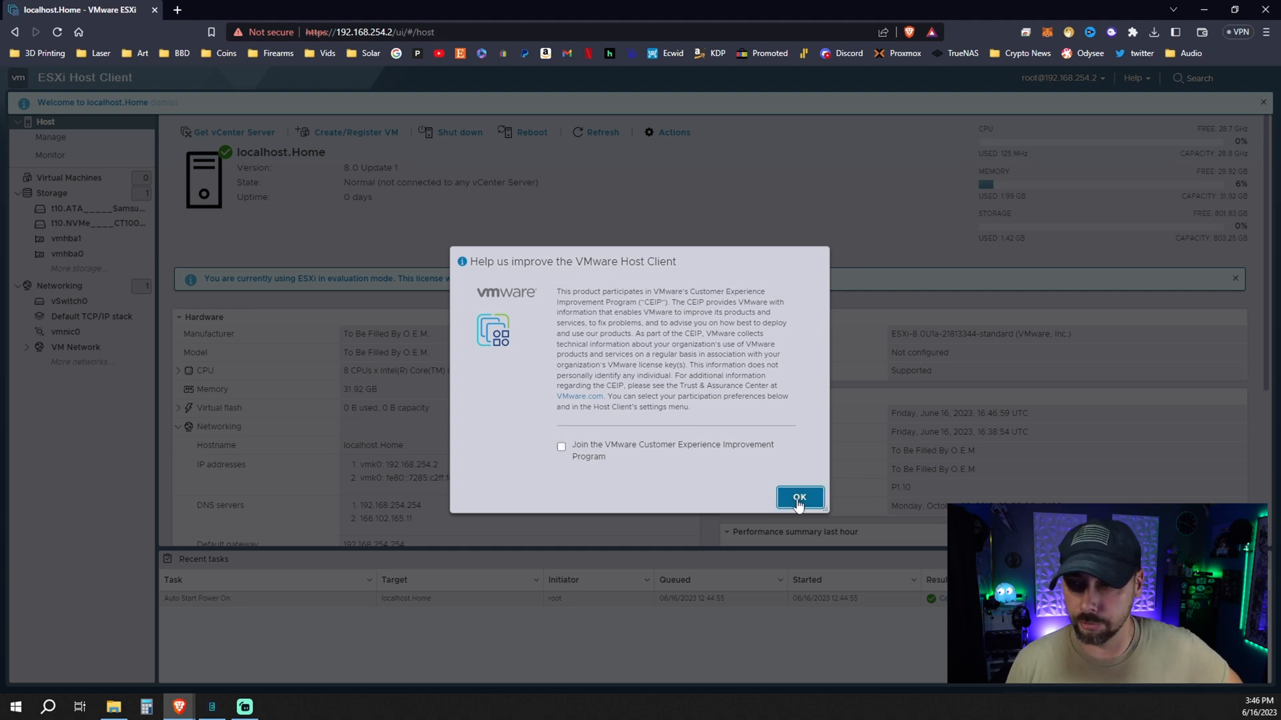
left_click(799, 498)
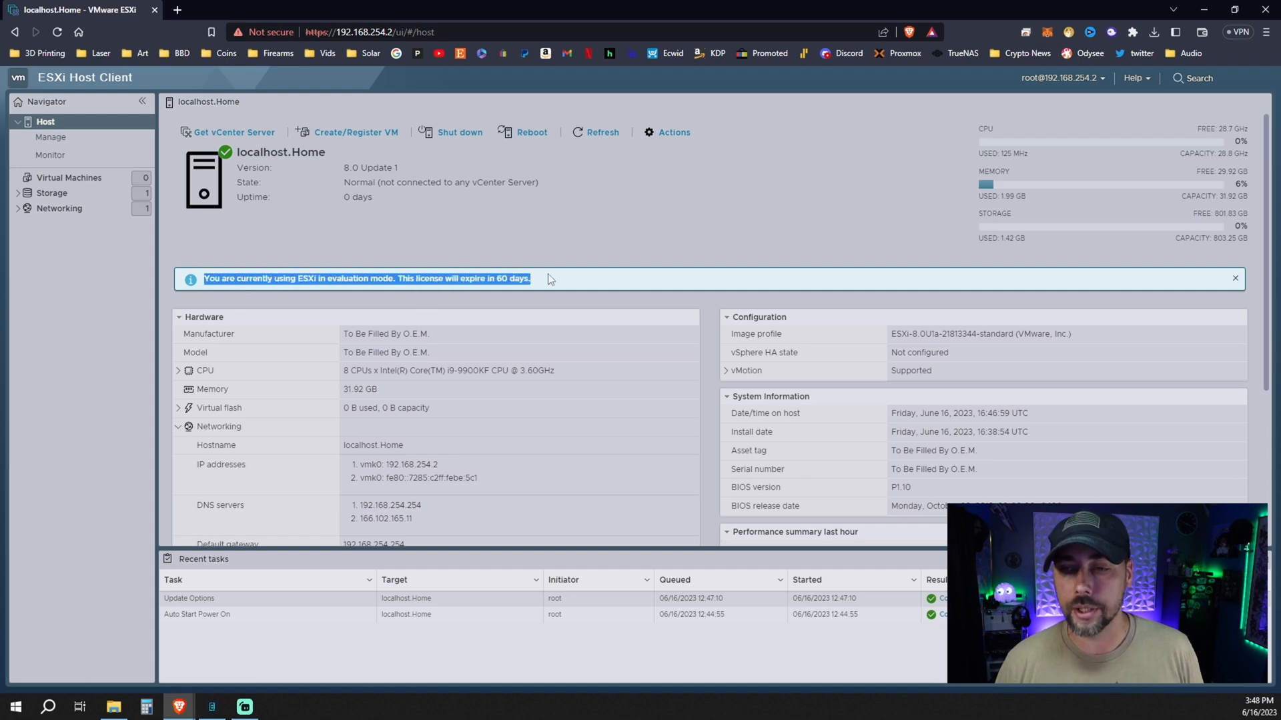
mouse_move(571, 284)
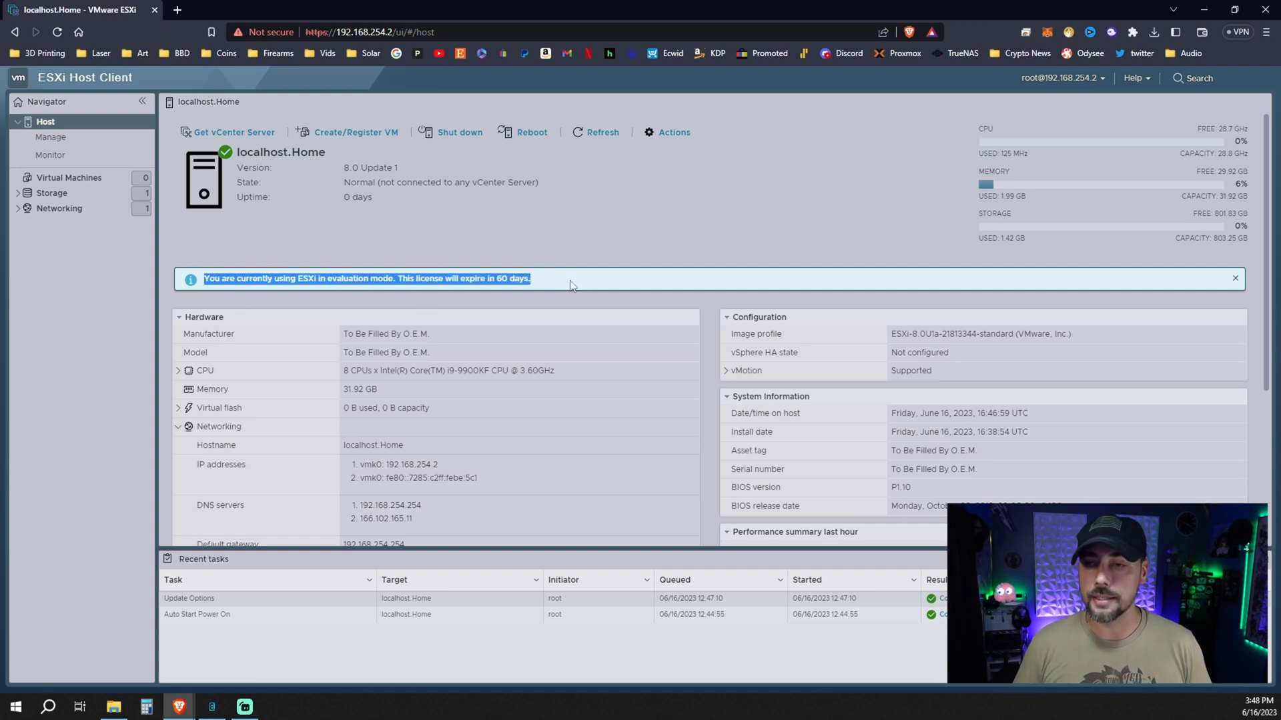